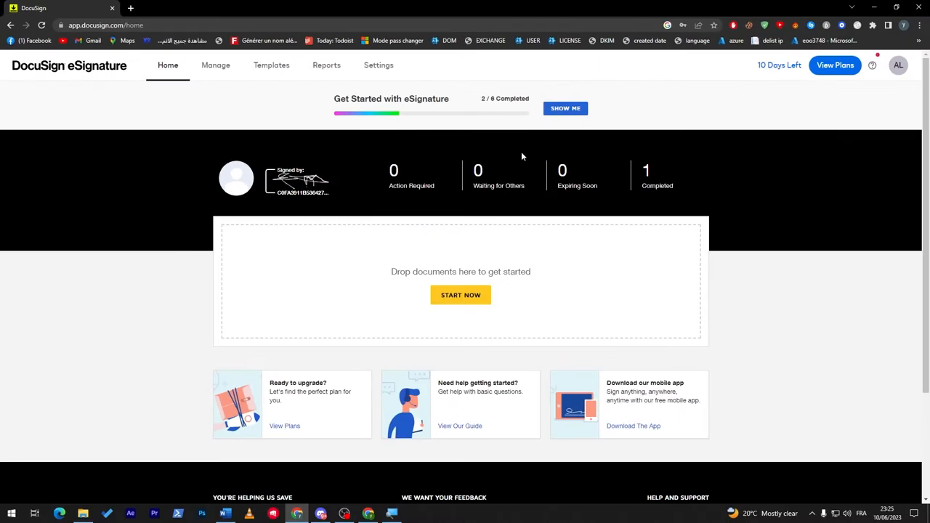
mouse_move(788, 143)
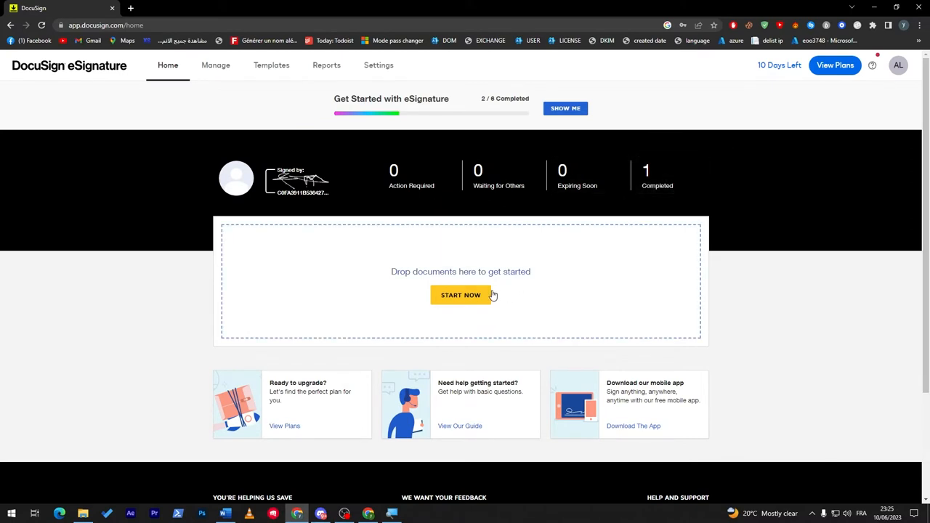
Start a new envelope, show the document upload sources, and move to a new browser tab.
left_click(460, 295)
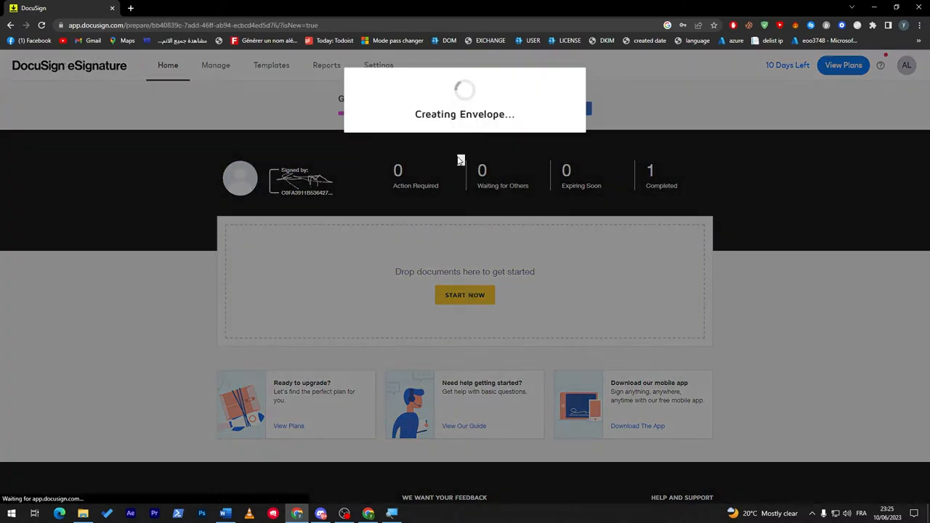
left_click(465, 293)
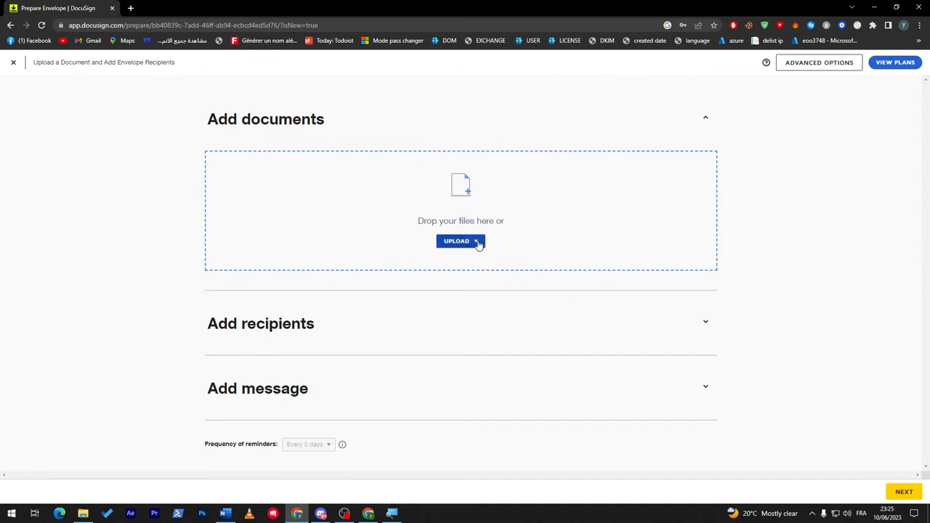
left_click(460, 242)
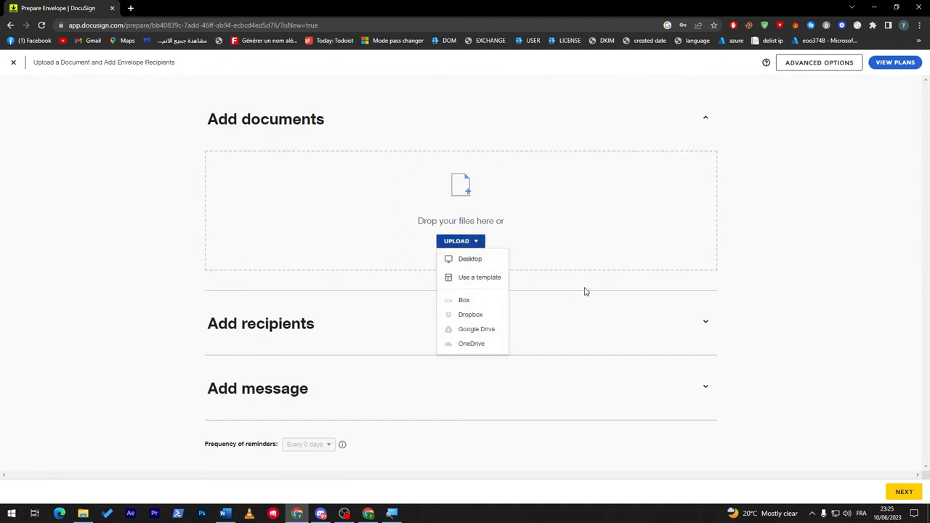
left_click(245, 8)
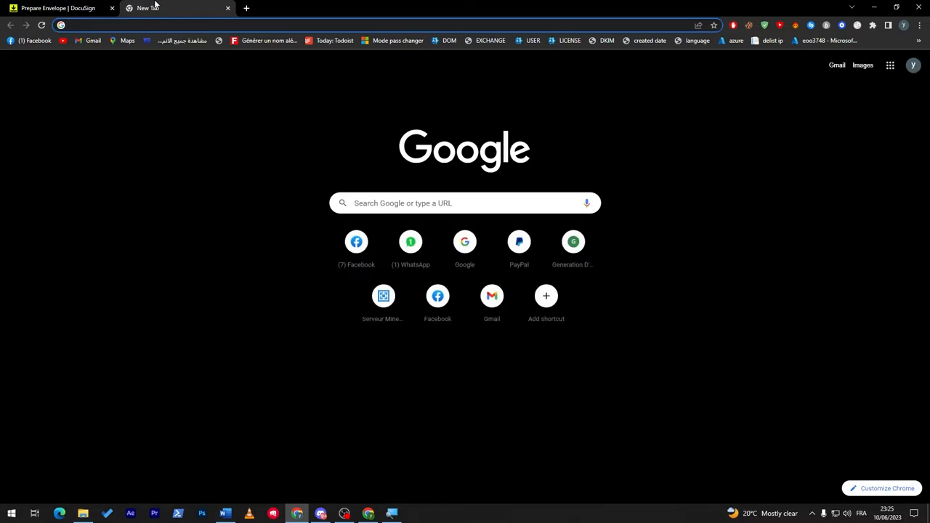
Search Google for 'pdf file', pick a CV from image results, and return to the envelope.
type("pdf file")
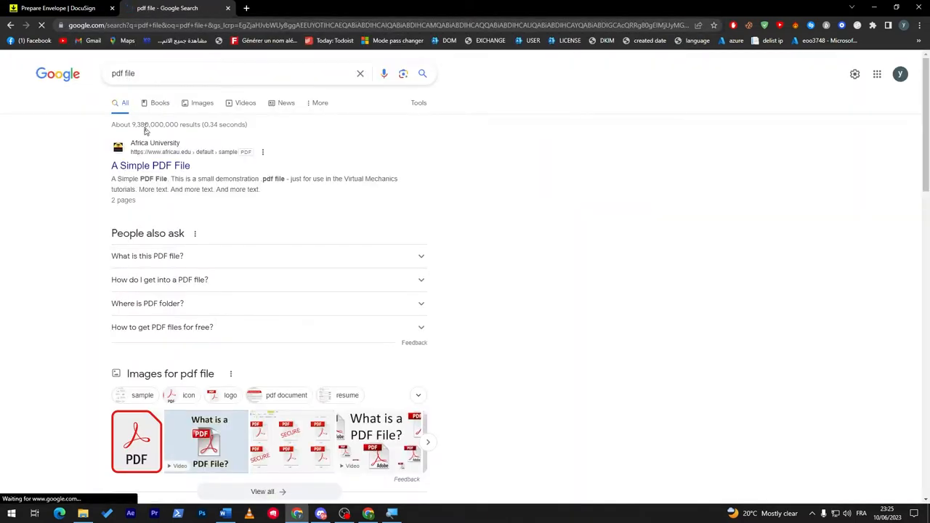
left_click(177, 9)
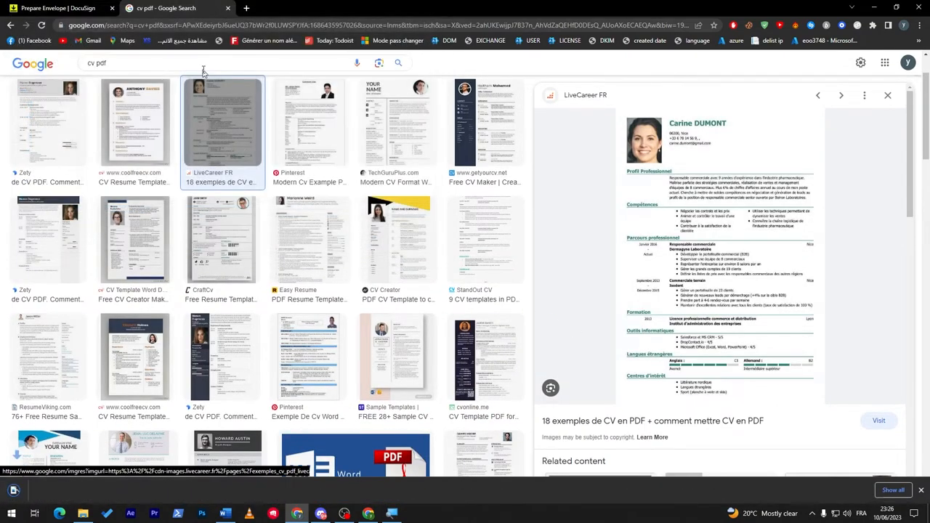
left_click(58, 9)
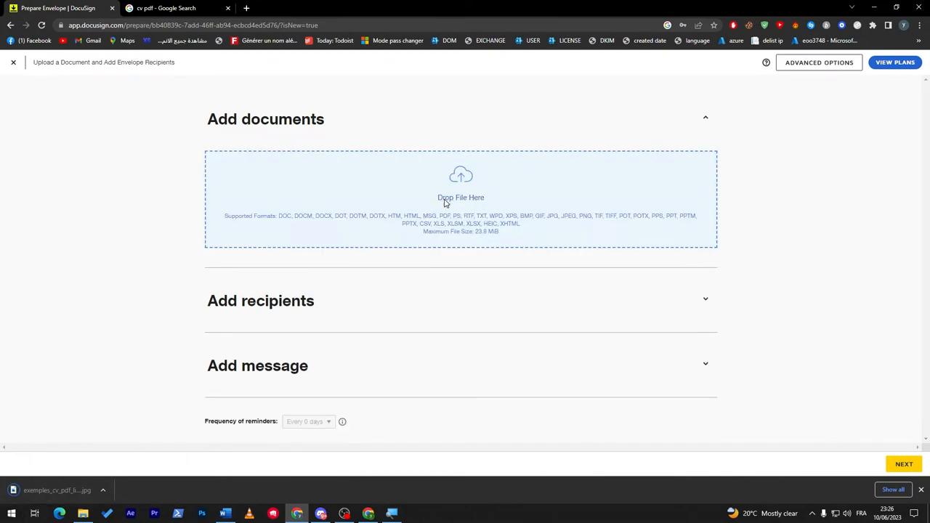
left_click(461, 198)
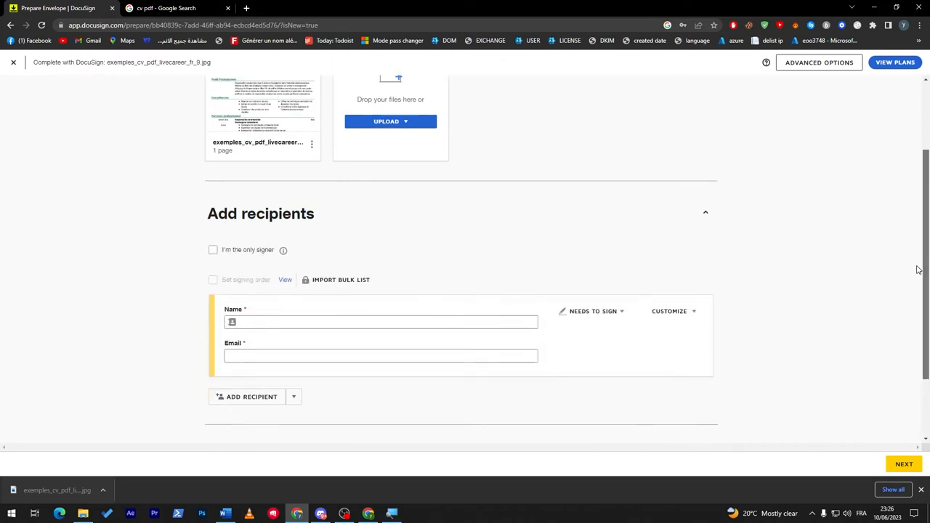
scroll("down", 3)
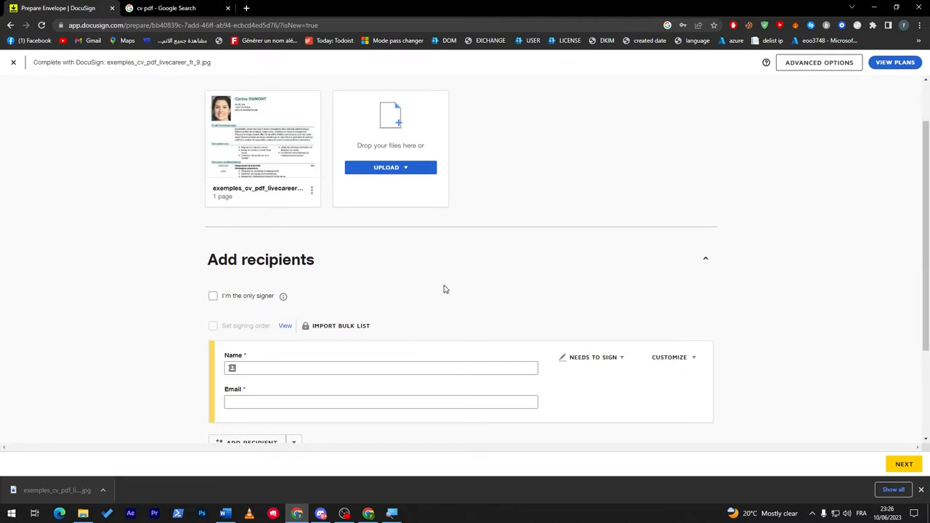
scroll("down", 3)
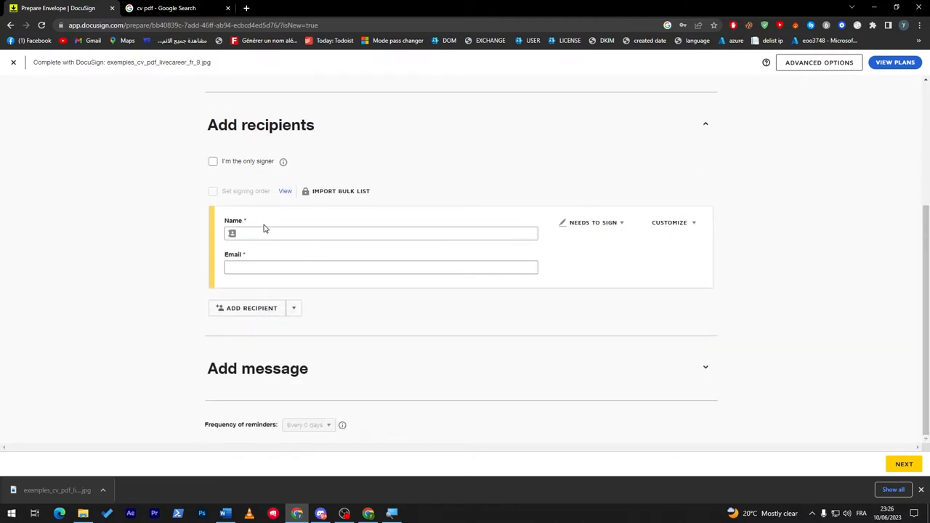
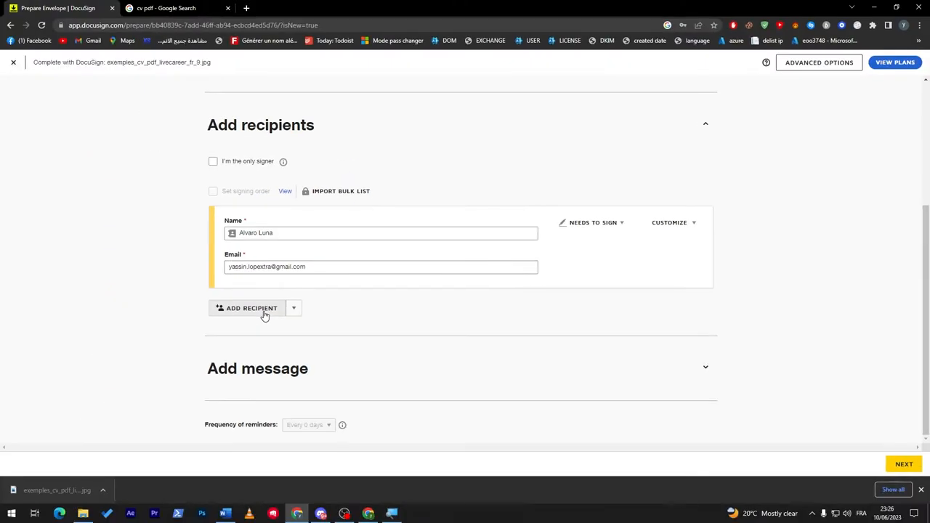
Review the recipient's Needs to Sign role options and the Customize options.
left_click(594, 222)
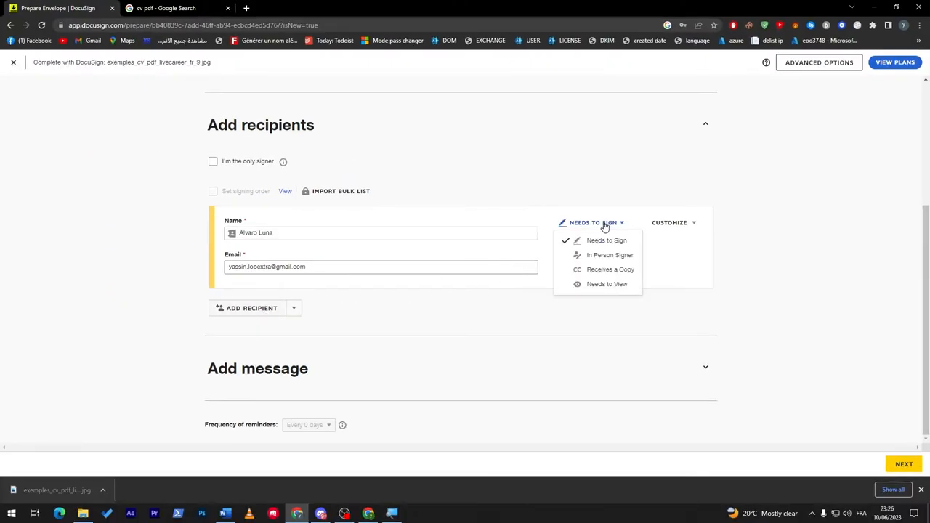
mouse_move(642, 261)
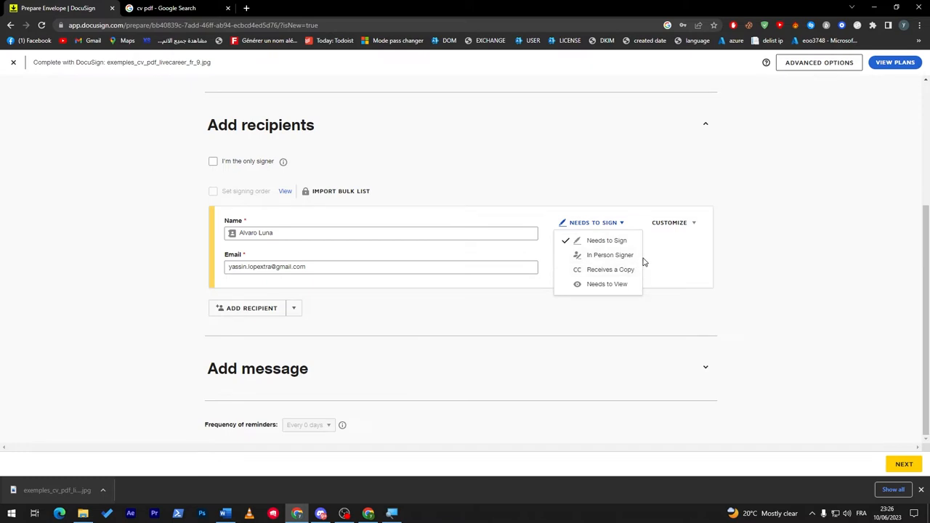
left_click(668, 223)
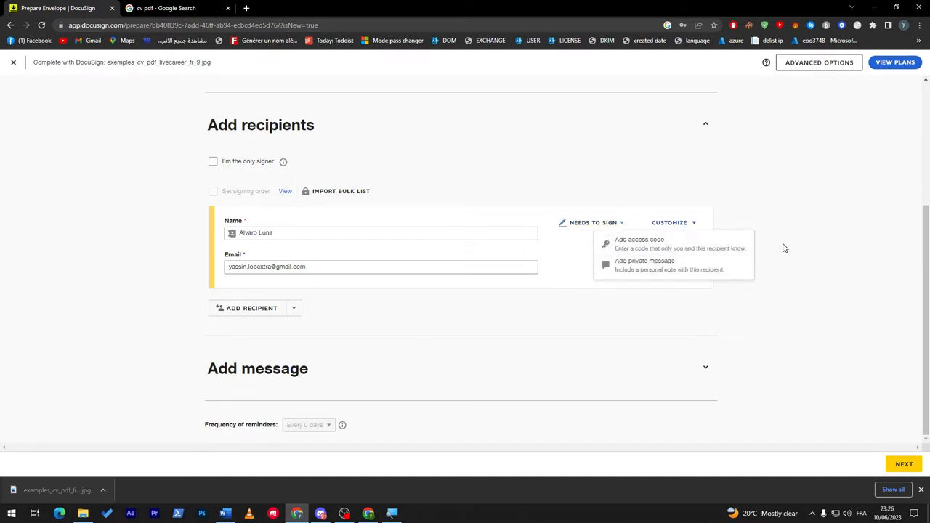
left_click(593, 222)
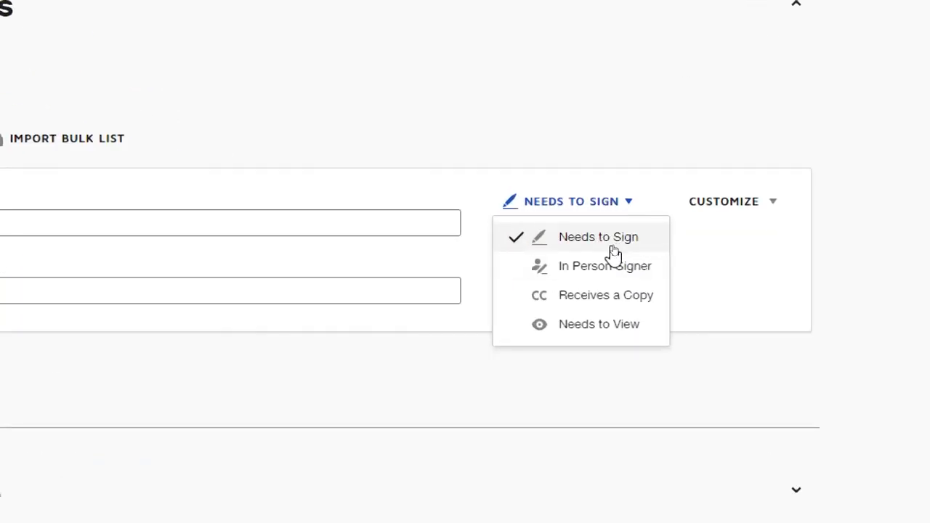
mouse_move(622, 347)
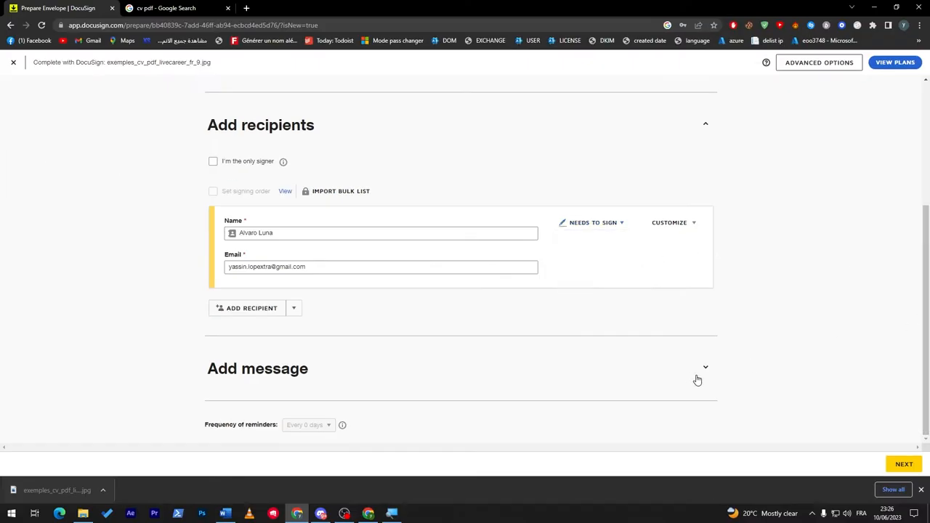
Add an email message asking the recipient to please sign it for us, then continue.
left_click(705, 366)
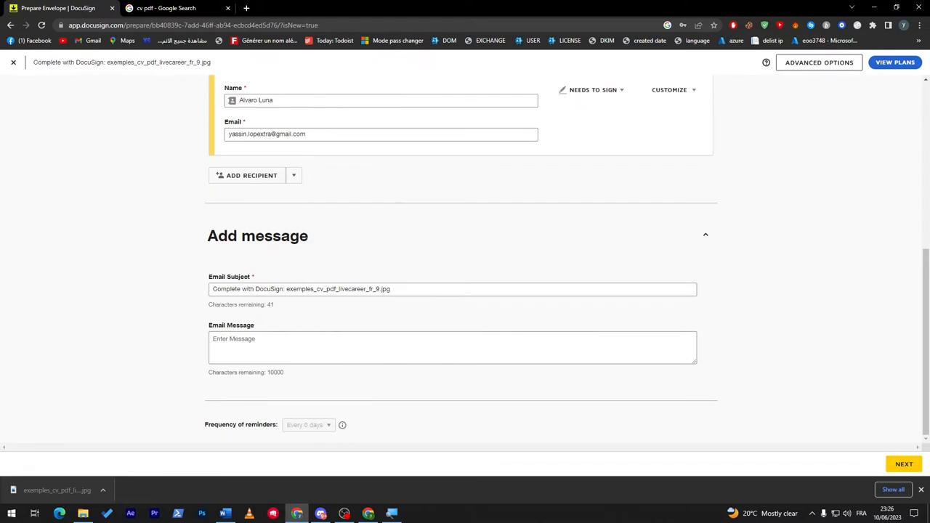
type("Pleas make sure to sign")
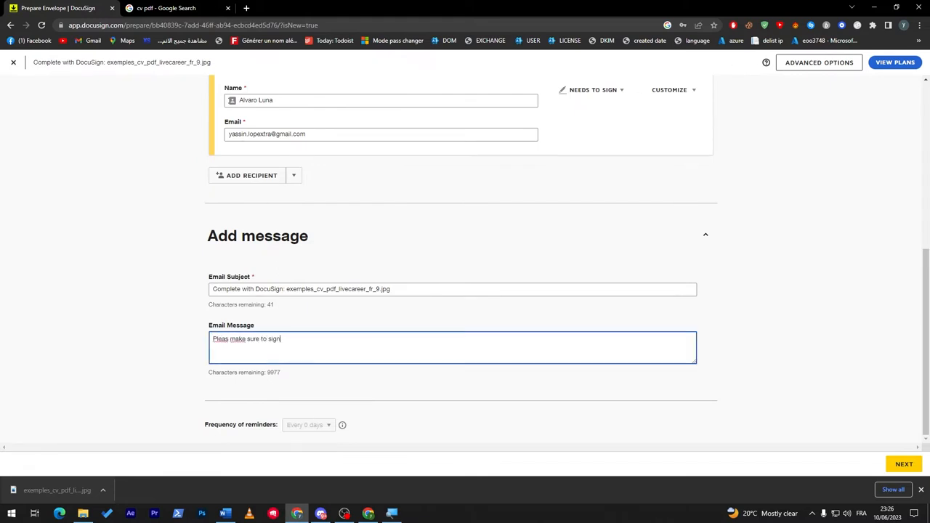
type("it for us")
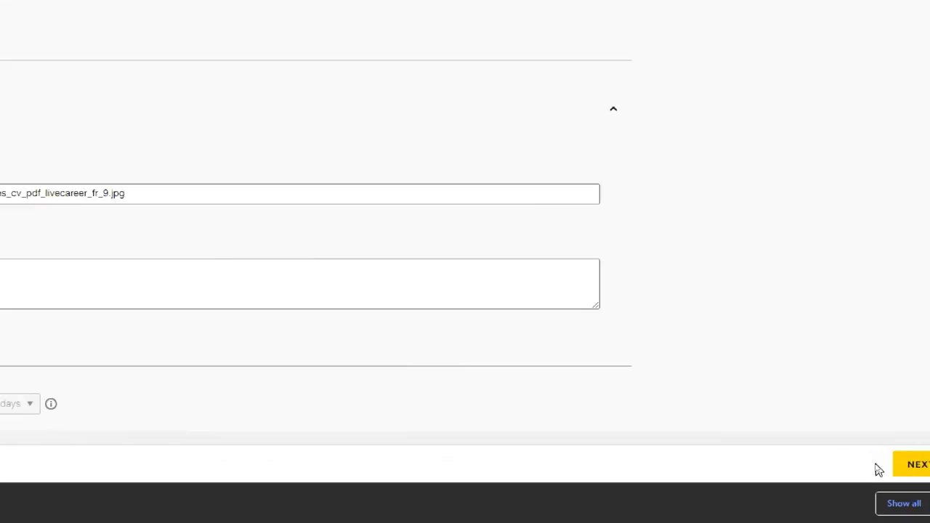
left_click(917, 463)
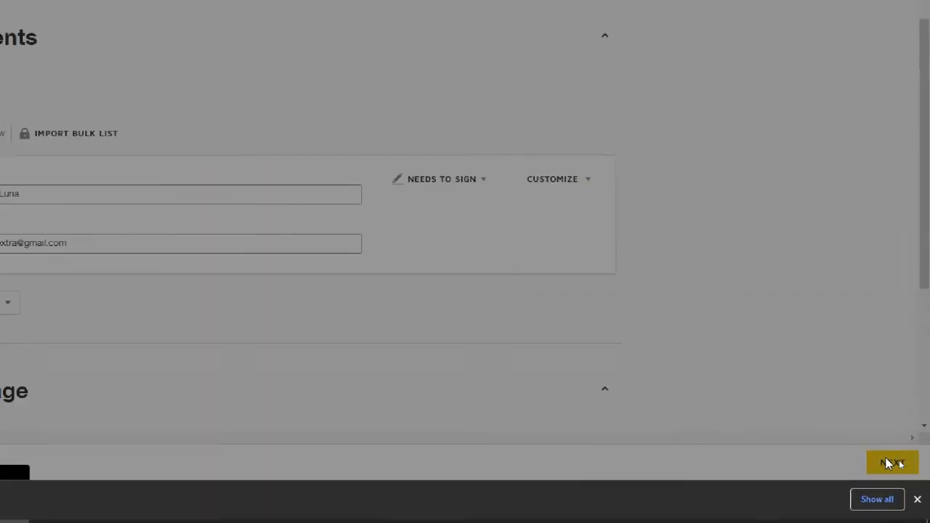
Dismiss the placement tip and place a signature field at the bottom right of the CV.
left_click(892, 462)
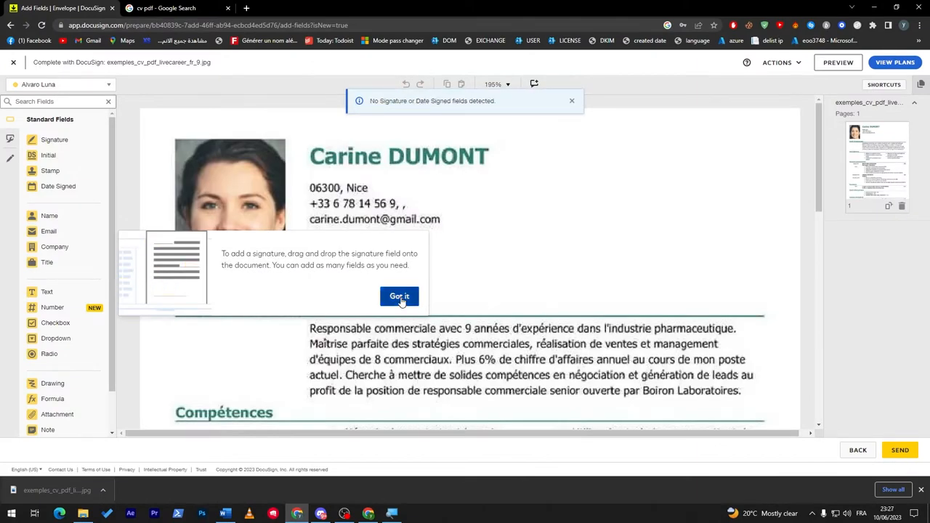
left_click(398, 297)
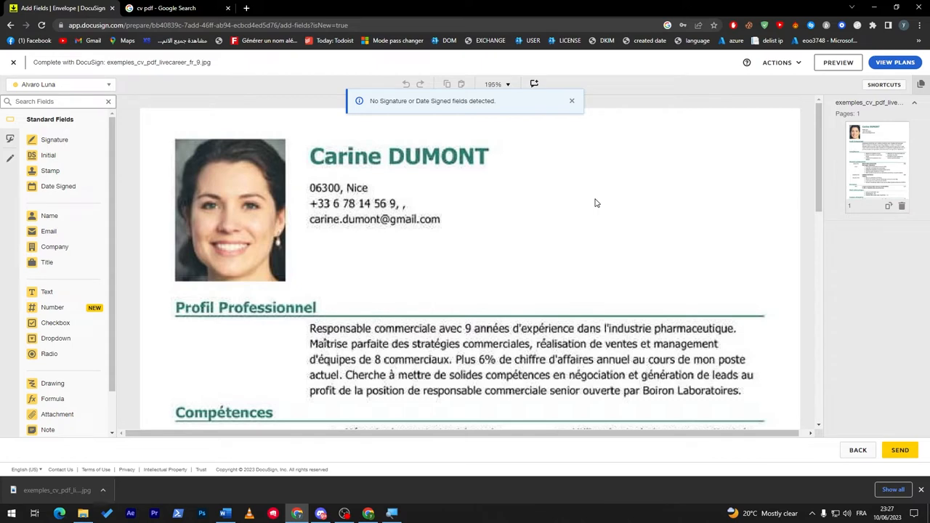
mouse_move(444, 110)
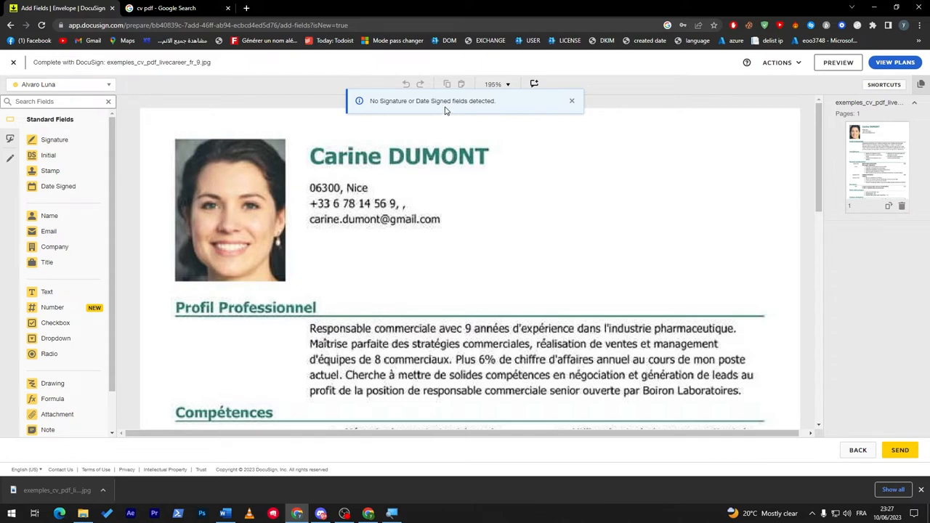
scroll("down", 3)
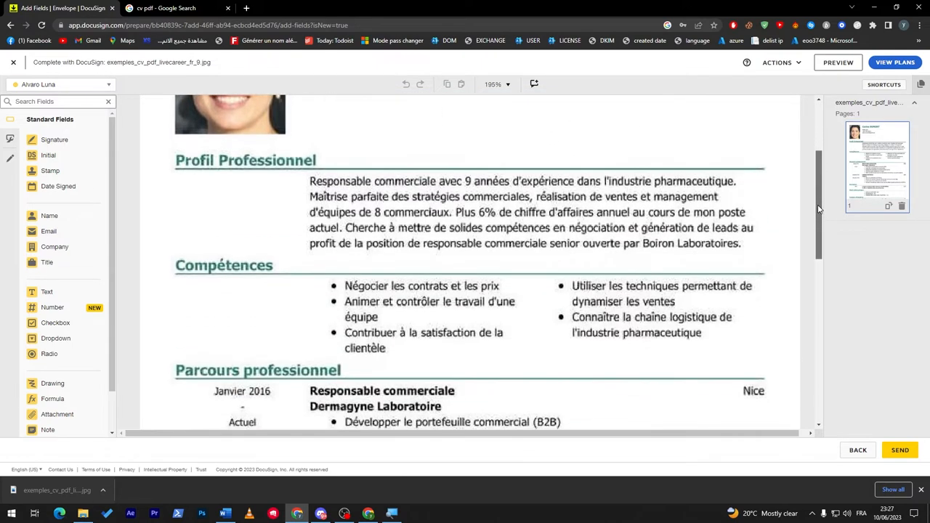
scroll("down", 3)
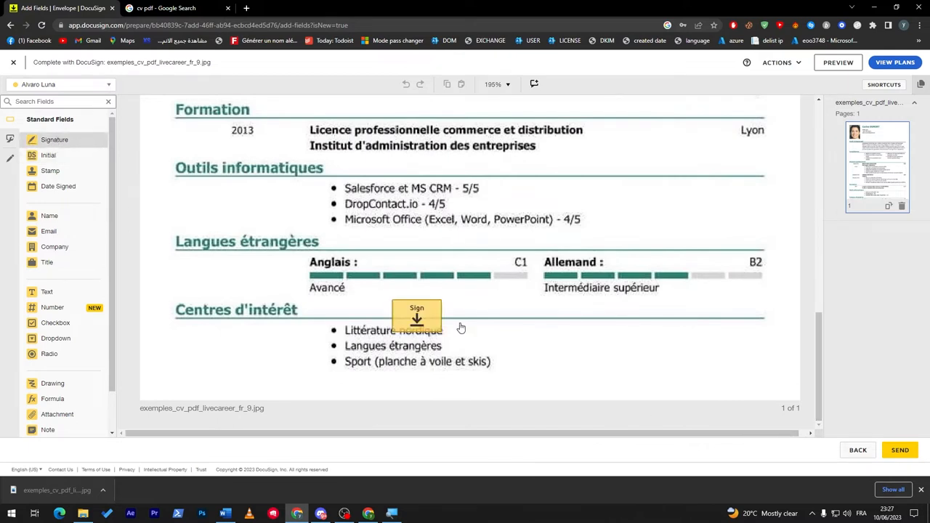
left_click_drag(415, 317, 727, 363)
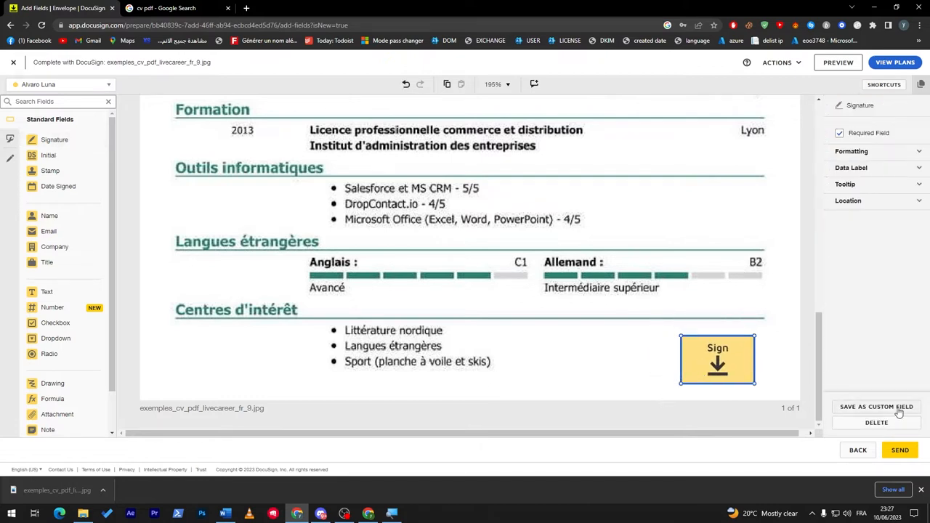
Save the placed signature field as a reusable custom field.
left_click(876, 407)
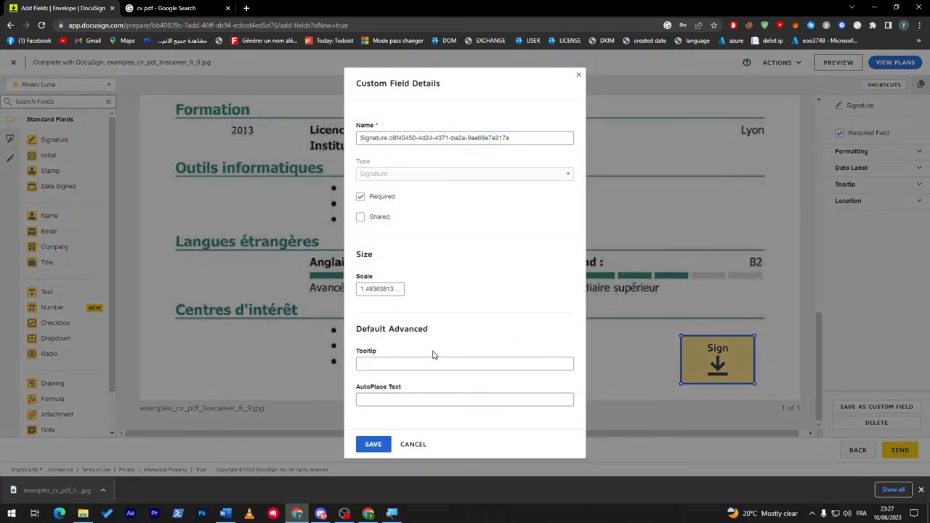
left_click(372, 444)
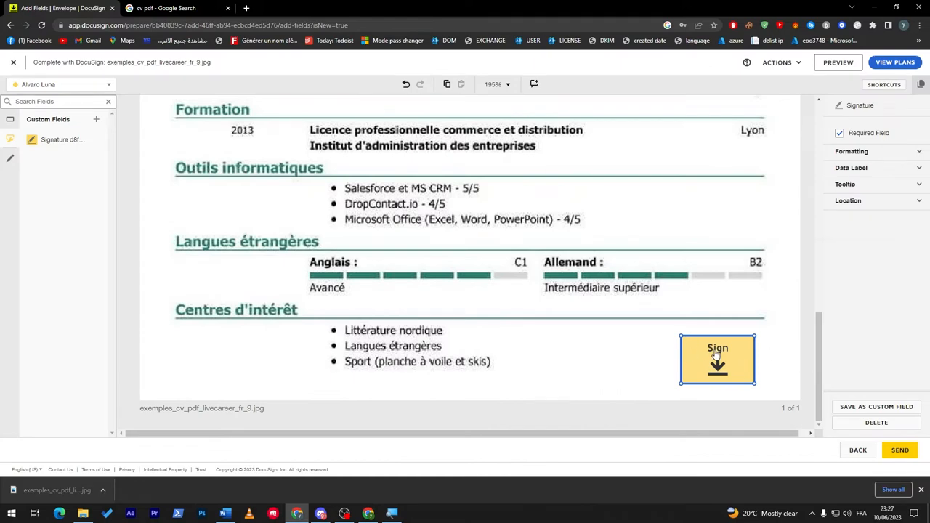
scroll("down", 3)
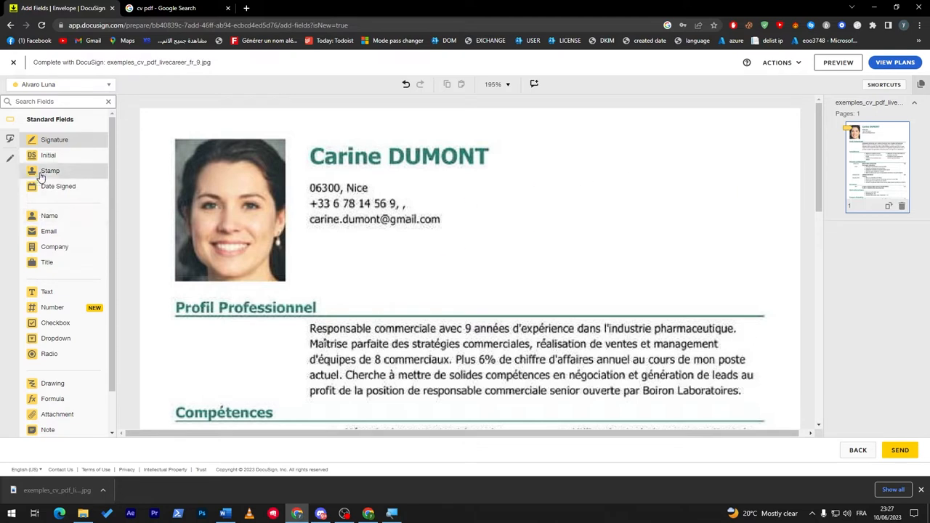
Place a stamp field at the top right of the page and enlarge it.
left_click_drag(49, 170, 697, 212)
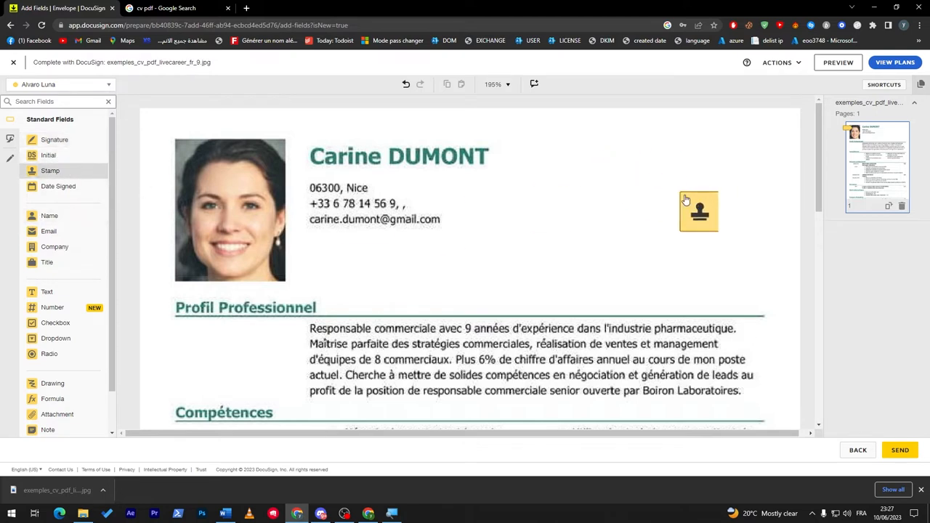
left_click(697, 211)
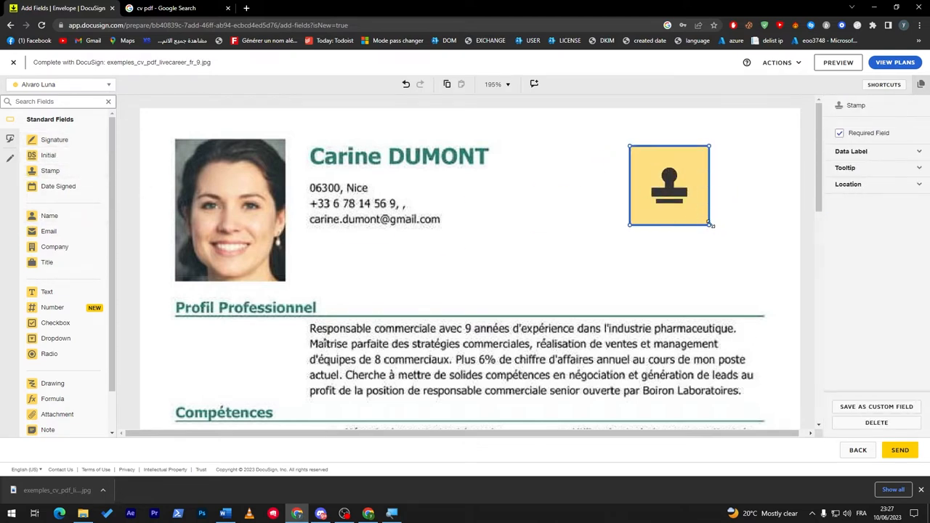
left_click_drag(669, 186, 732, 182)
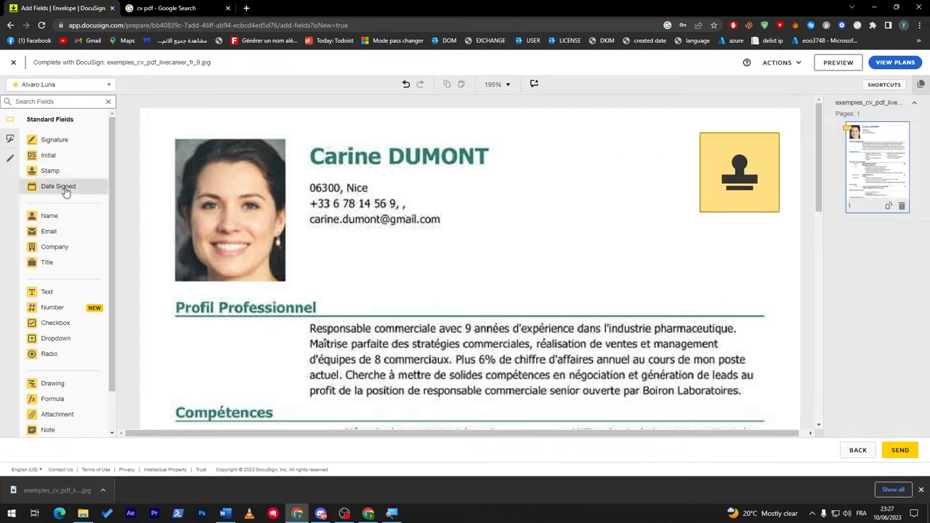
Place a date signed field just below the stamp field.
left_click_drag(59, 186, 735, 225)
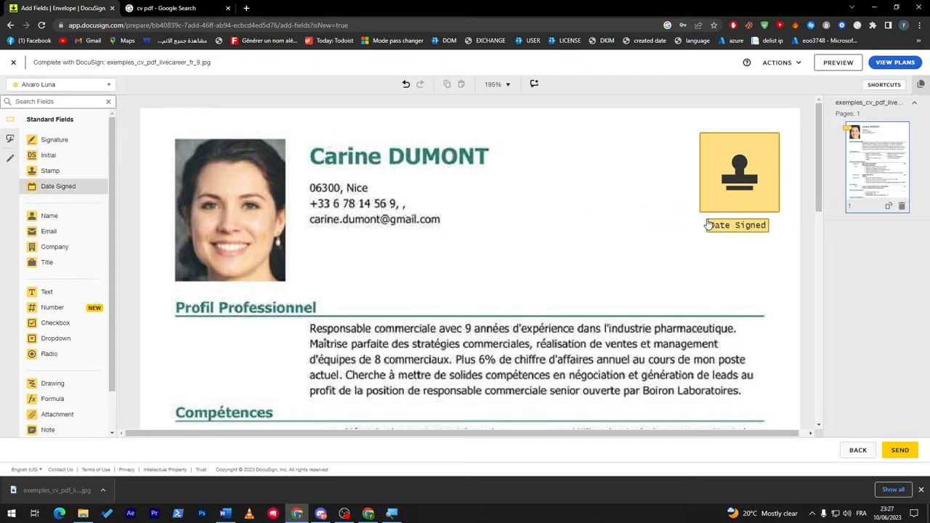
left_click(735, 224)
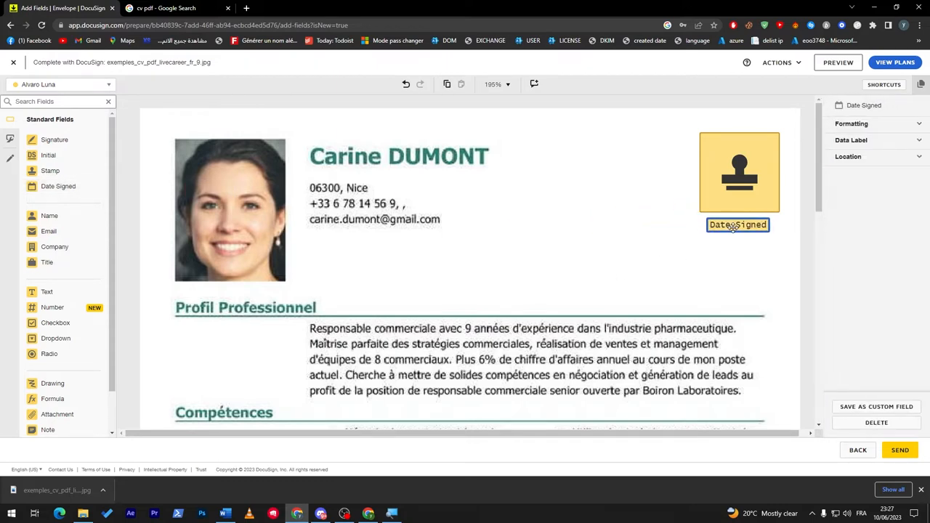
scroll("down", 3)
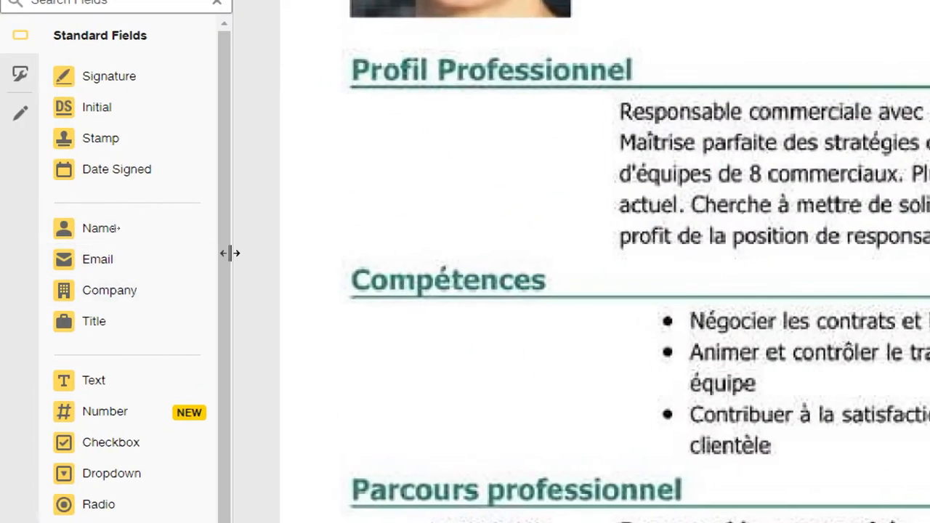
scroll("down", 3)
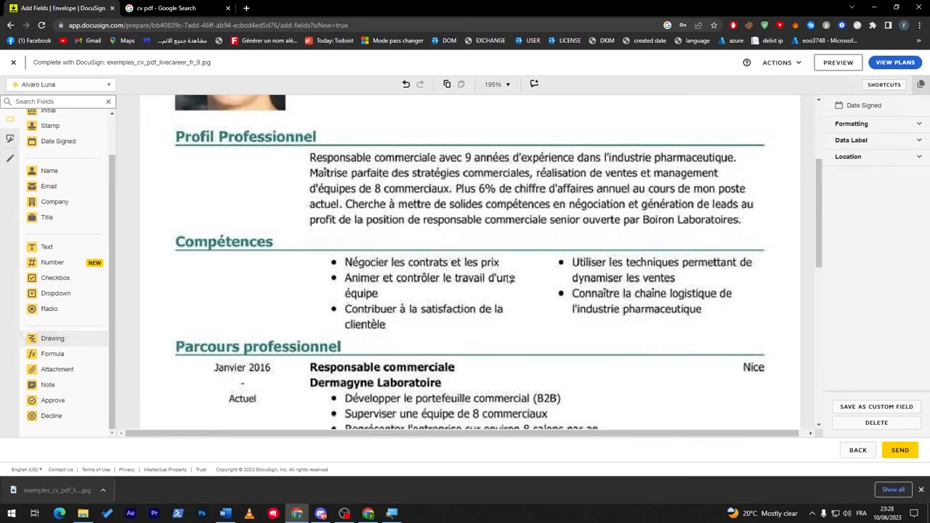
Place a drawing field left of the interests list at the page bottom and send the envelope.
scroll("down", 3)
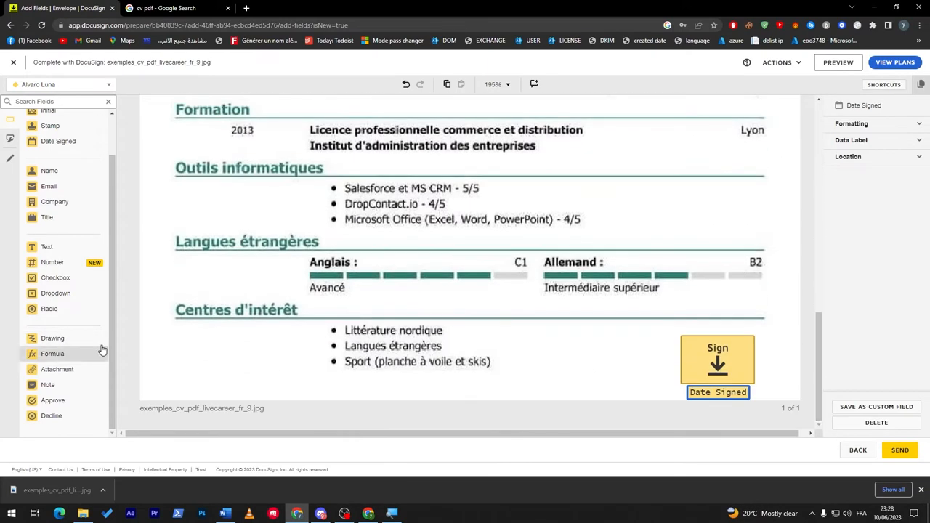
left_click_drag(52, 337, 212, 366)
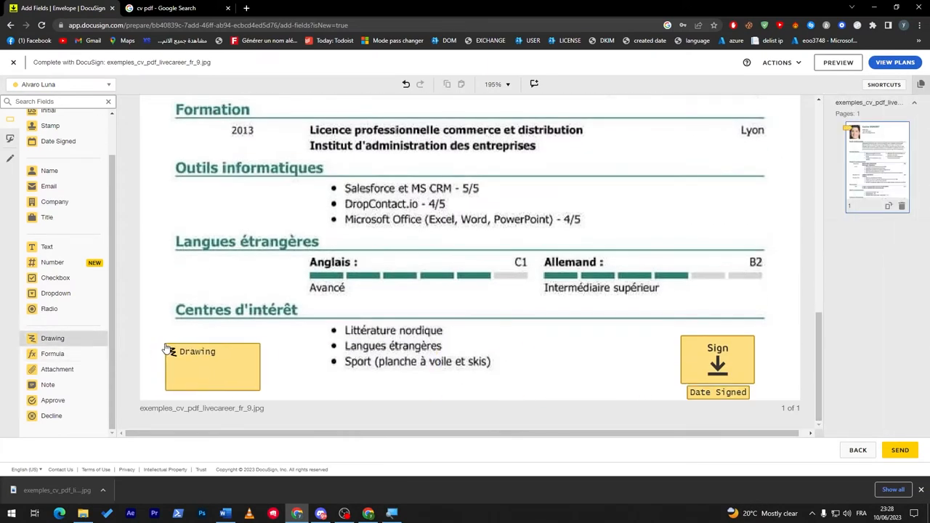
left_click(210, 366)
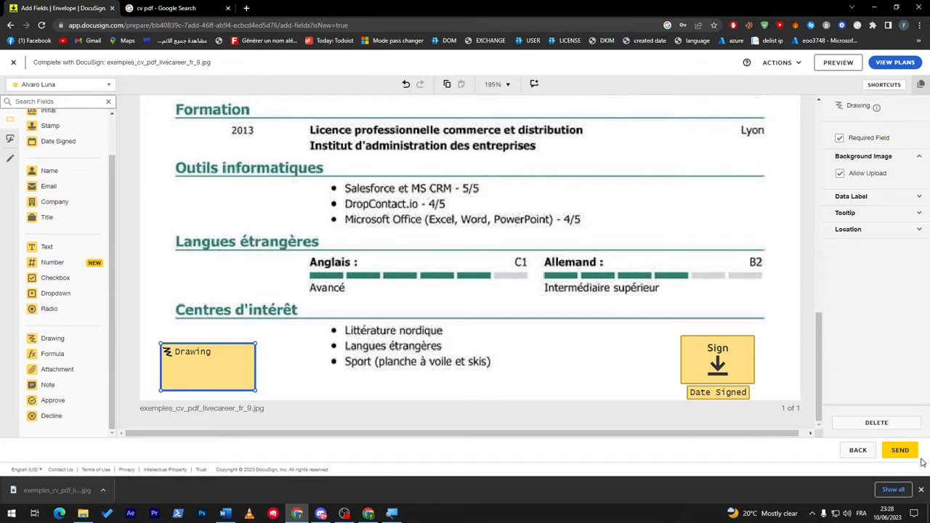
left_click(900, 450)
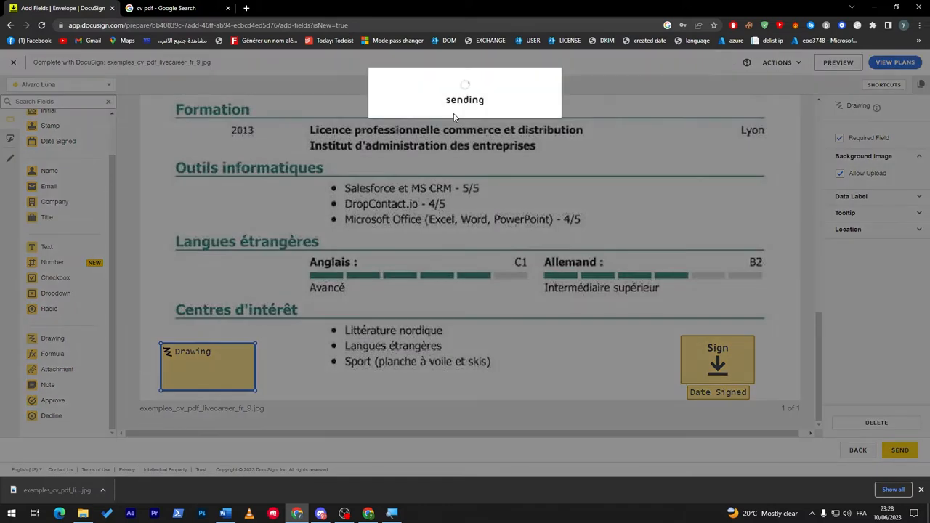
Confirm sending the envelope to reach the first-envelope-sent page.
left_click(899, 450)
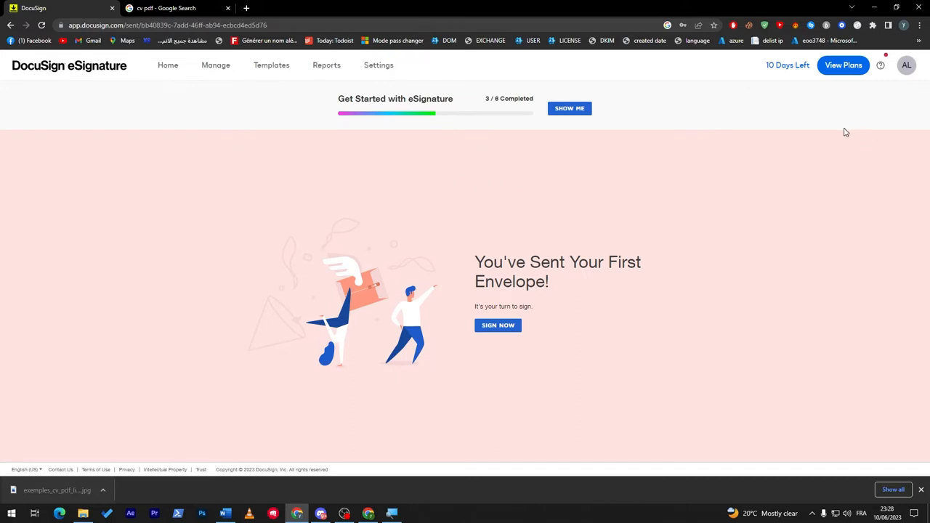
mouse_move(419, 256)
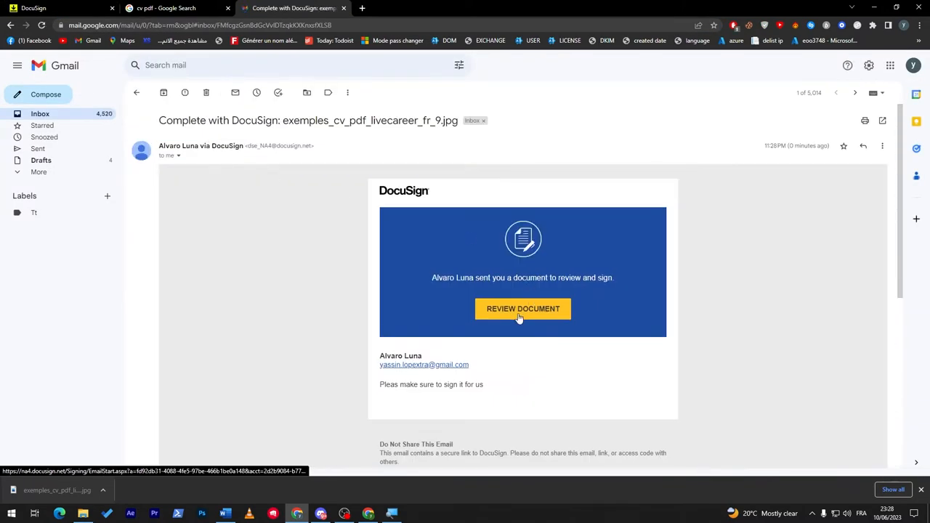
Open the CV document for review and signing from the DocuSign email.
left_click(522, 308)
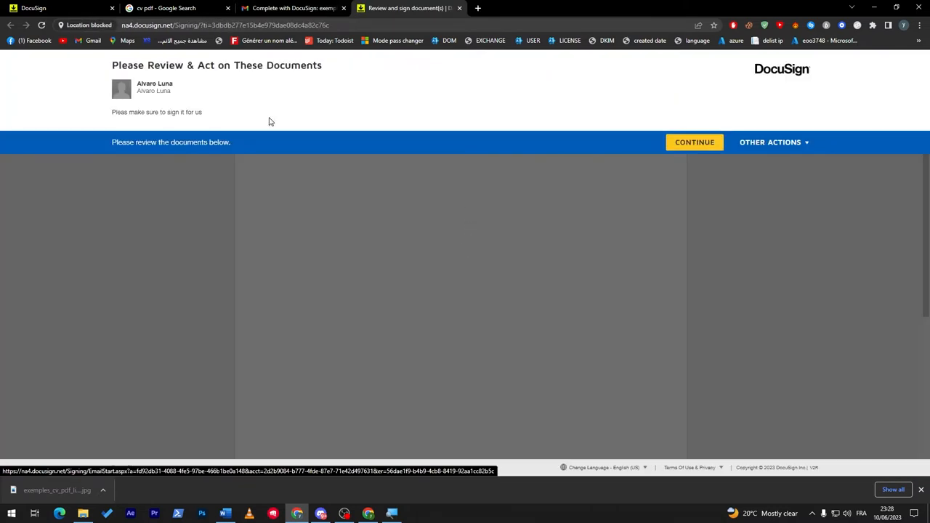
scroll("down", 3)
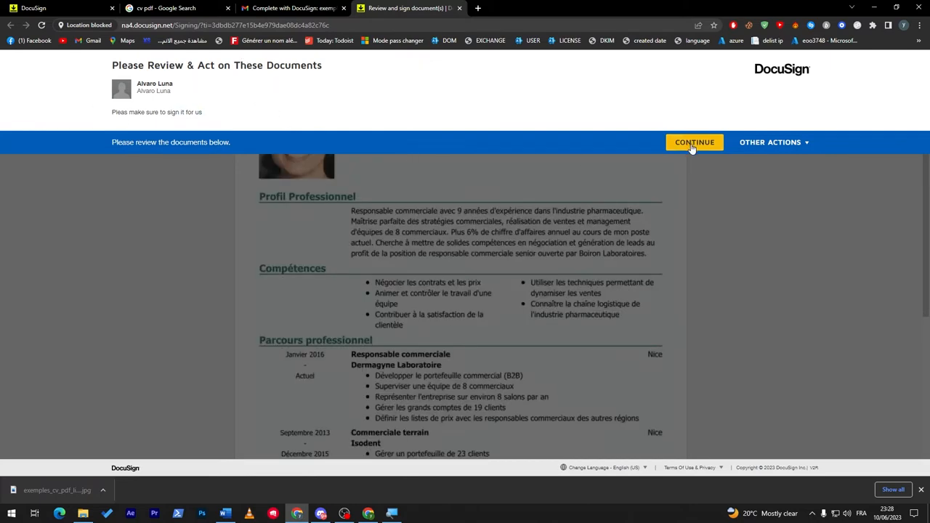
Begin reviewing the document and apply the stamp to the stamp field.
left_click(694, 142)
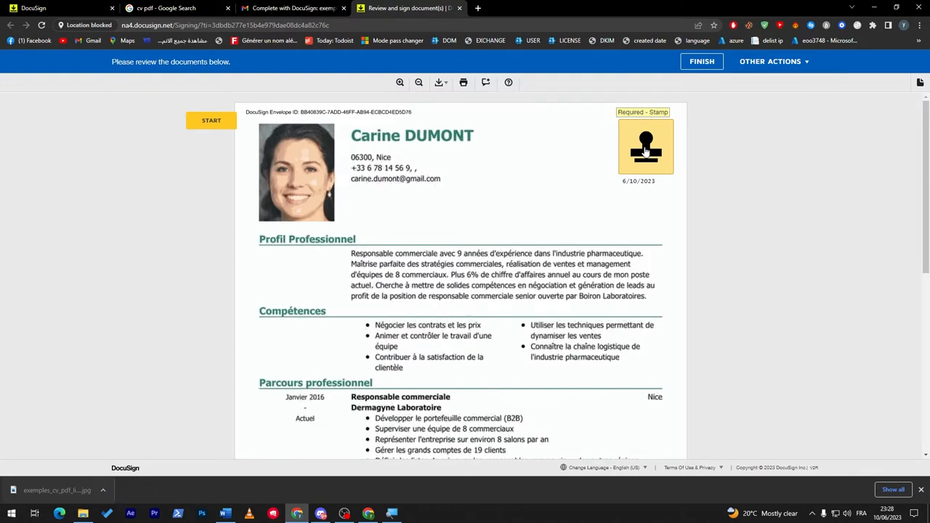
left_click(645, 145)
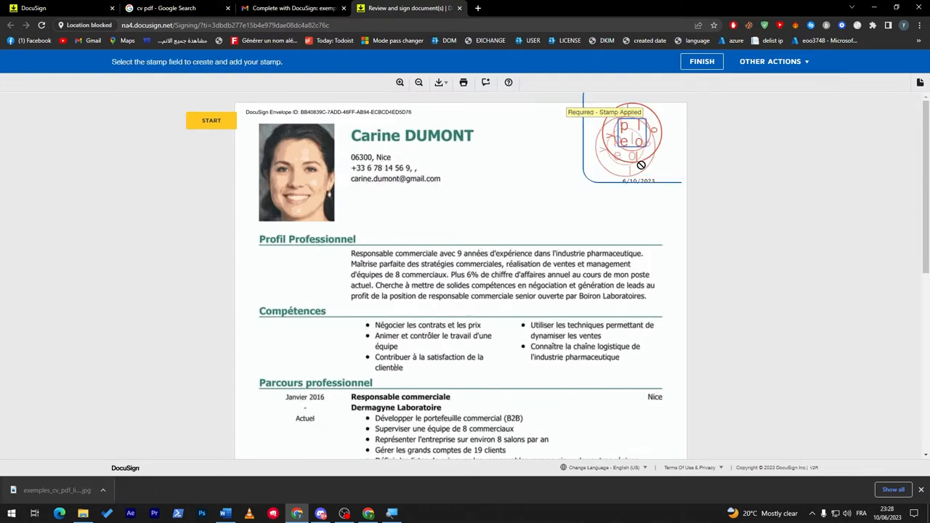
scroll("down", 3)
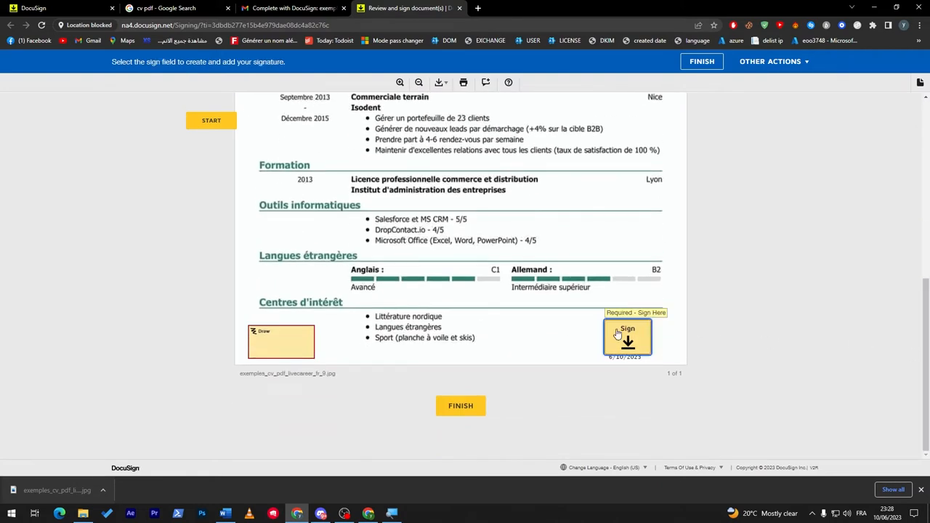
Sign the bottom signature field with the saved signature and open the drawing pad.
left_click(628, 335)
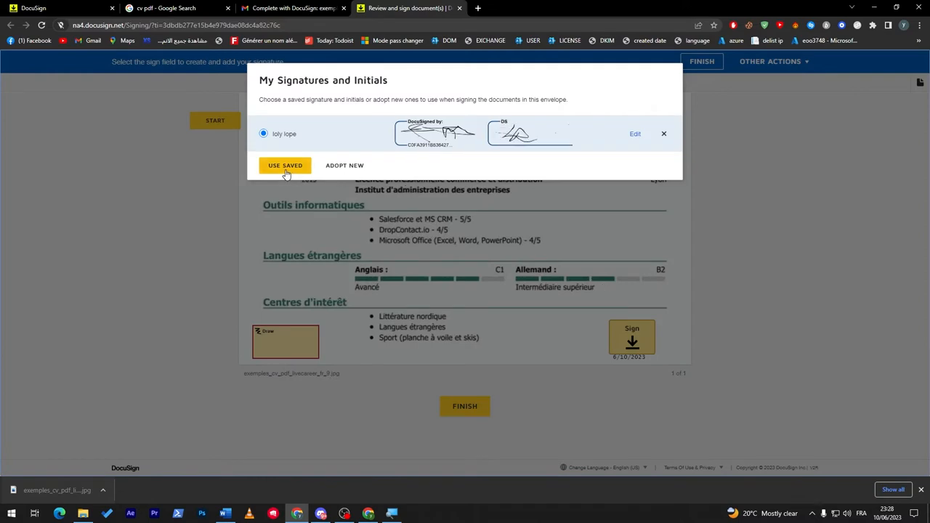
left_click(284, 166)
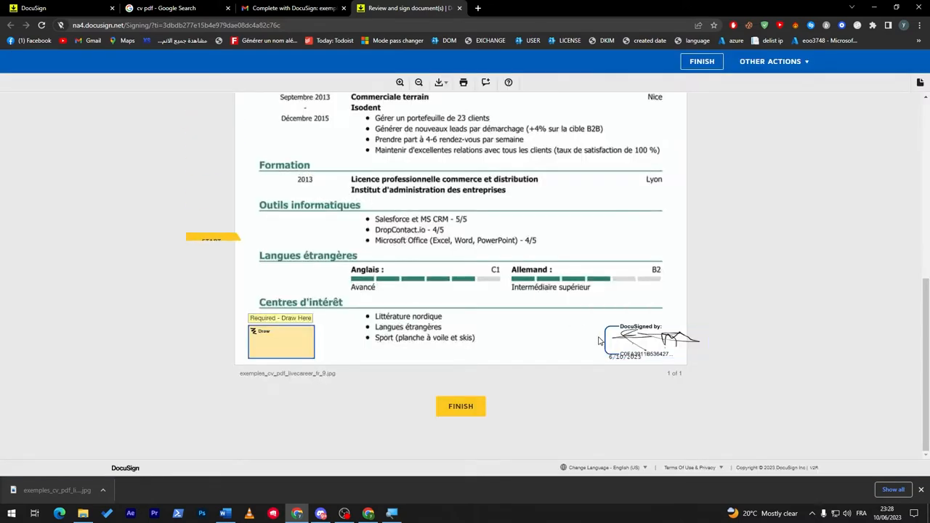
left_click(653, 340)
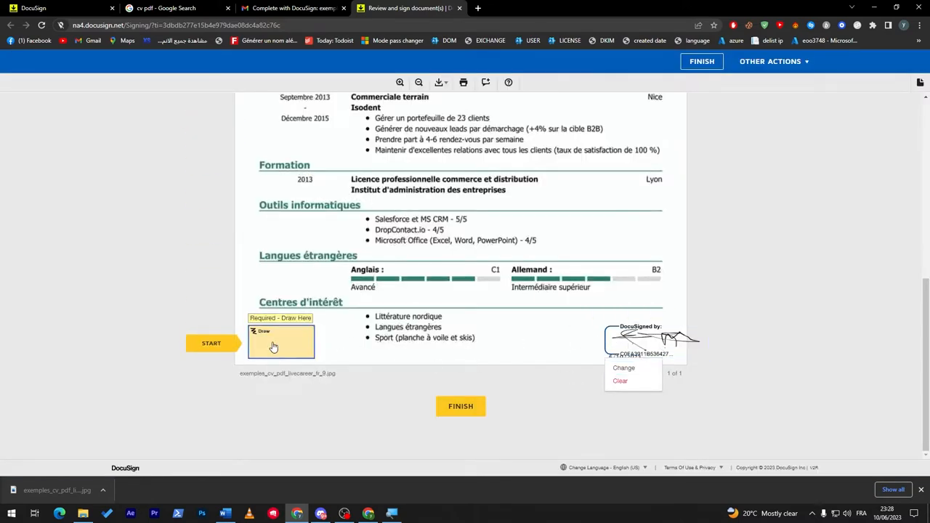
left_click(281, 341)
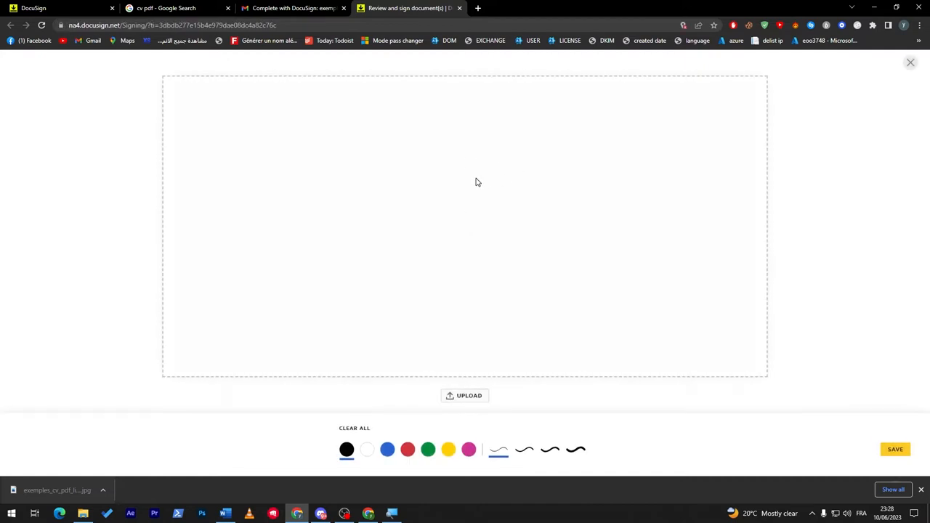
left_click(895, 449)
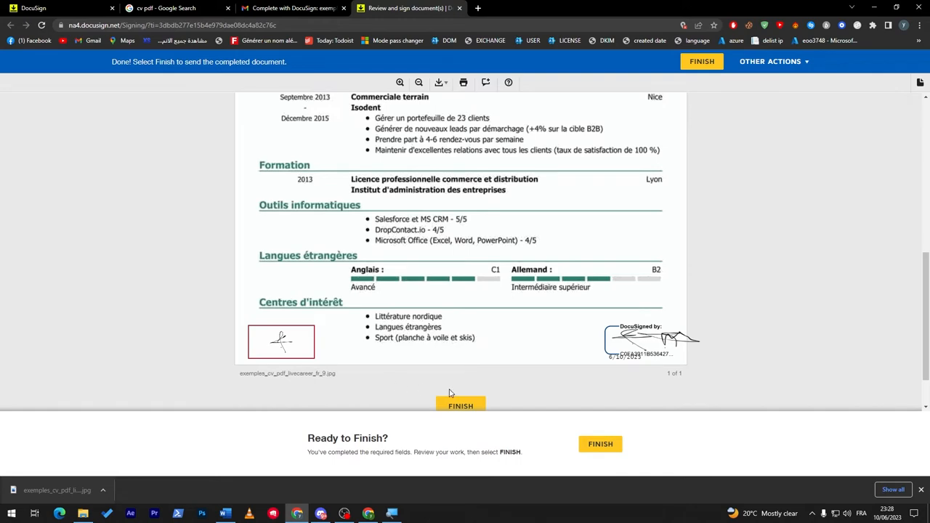
mouse_move(925, 375)
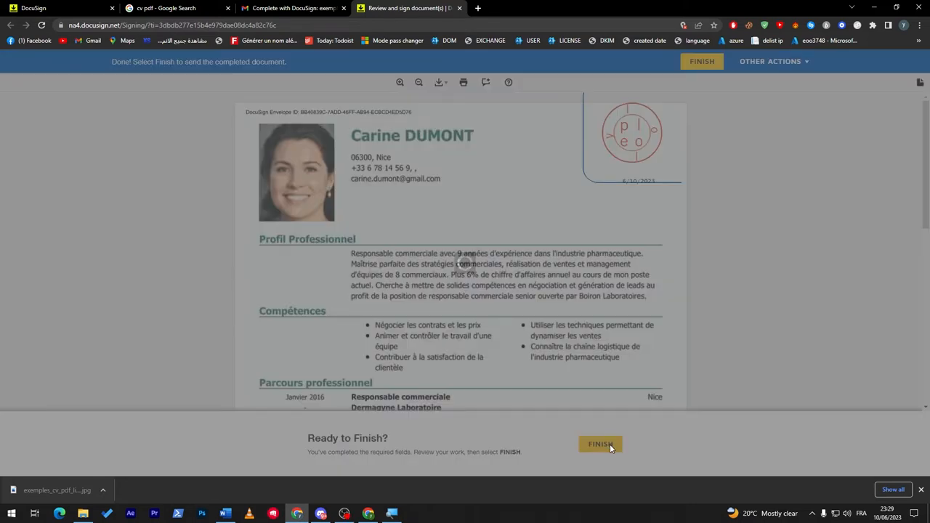
Finish and confirm submission of the completed, signed CV document.
left_click(600, 444)
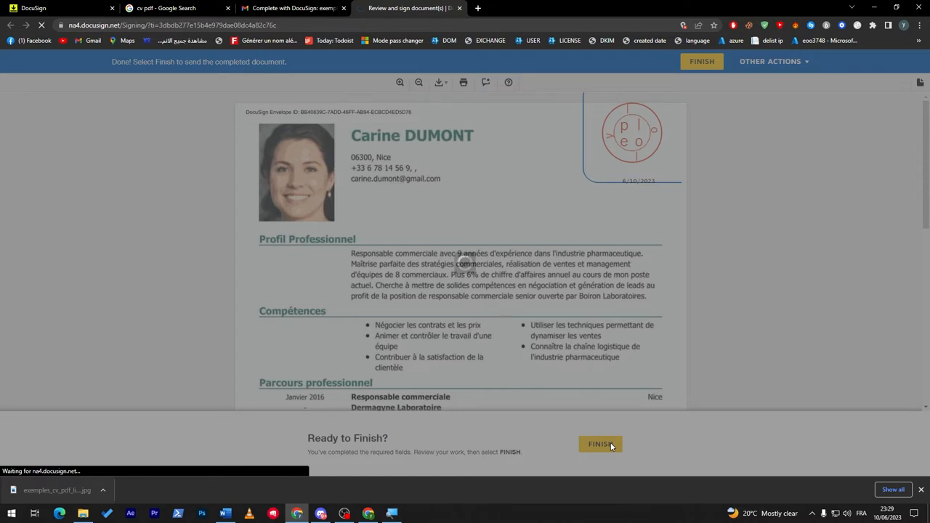
left_click(600, 445)
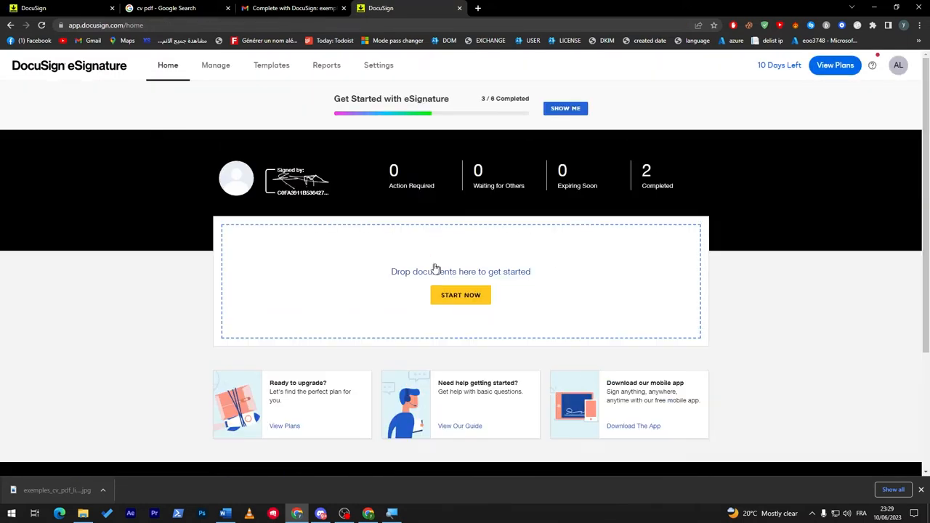
mouse_move(108, 4)
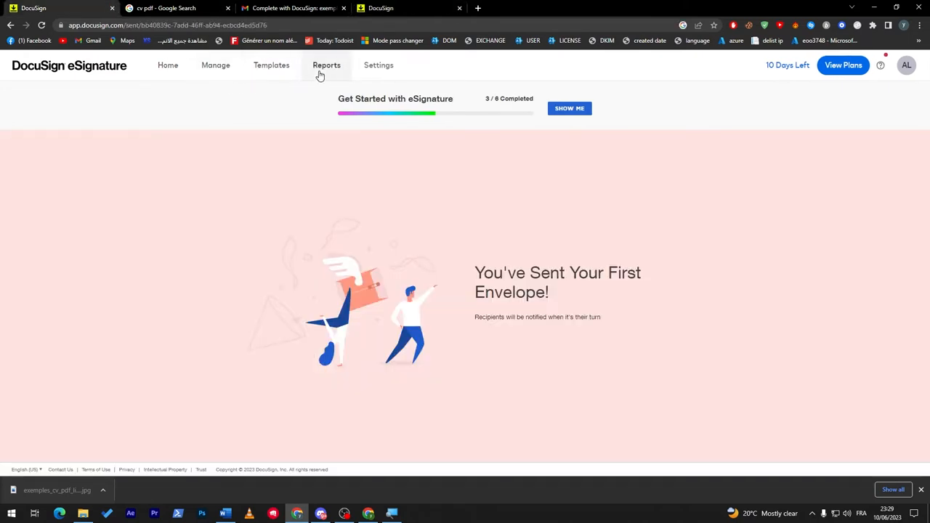
Run the Envelope Report listing the completed CV envelope and download it as Envelope Report.csv.
left_click(325, 64)
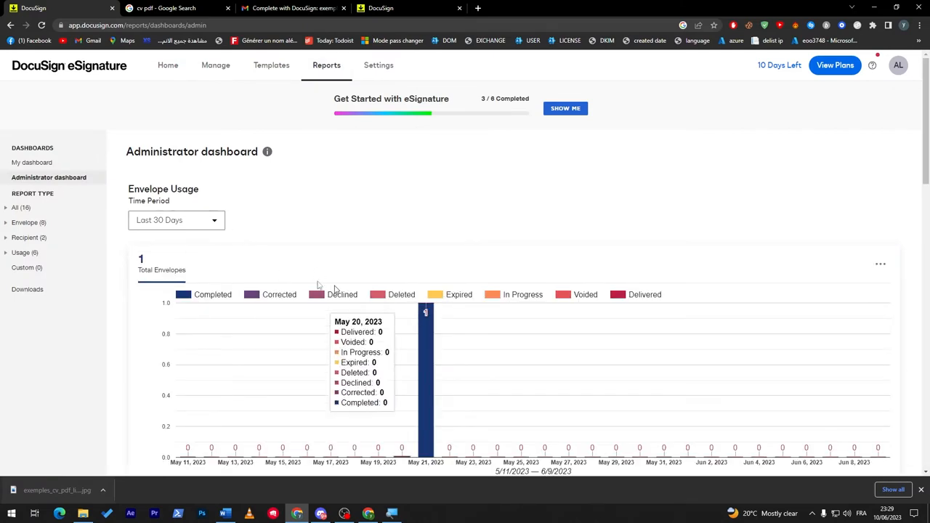
left_click(29, 223)
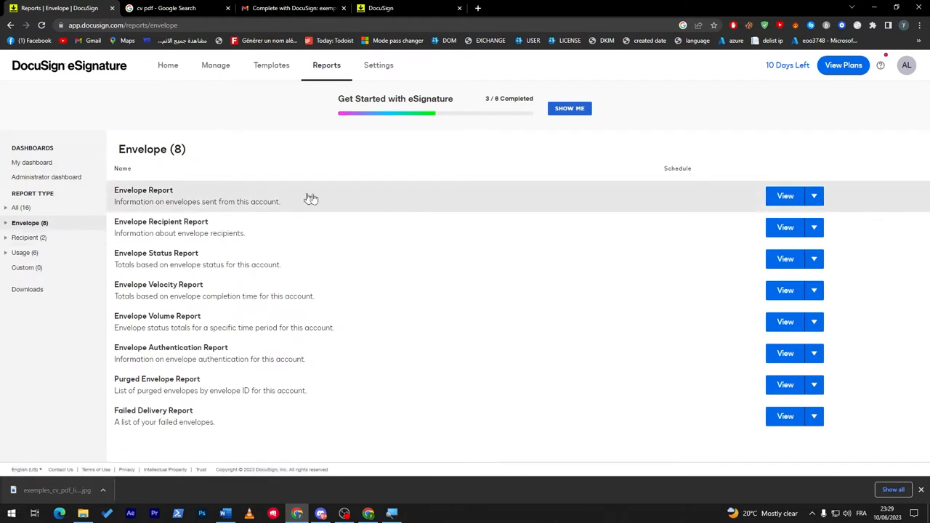
left_click(784, 195)
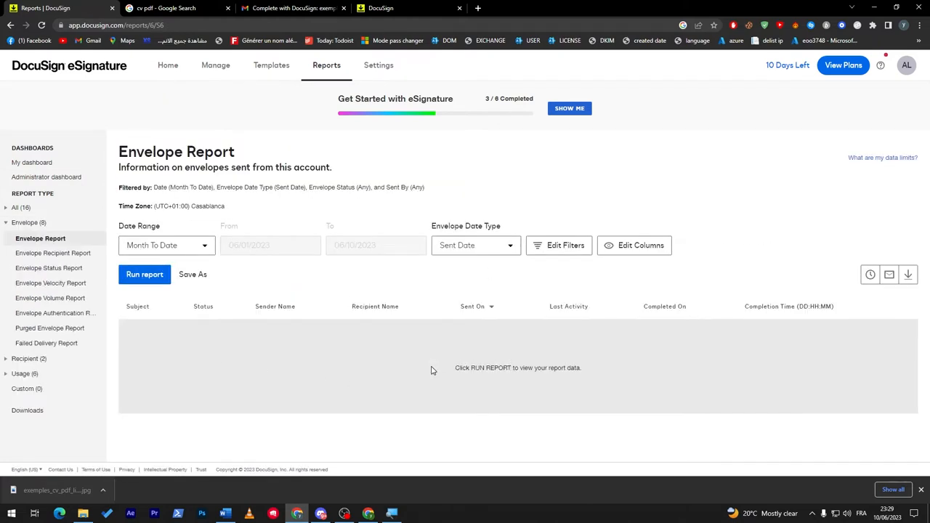
left_click(144, 273)
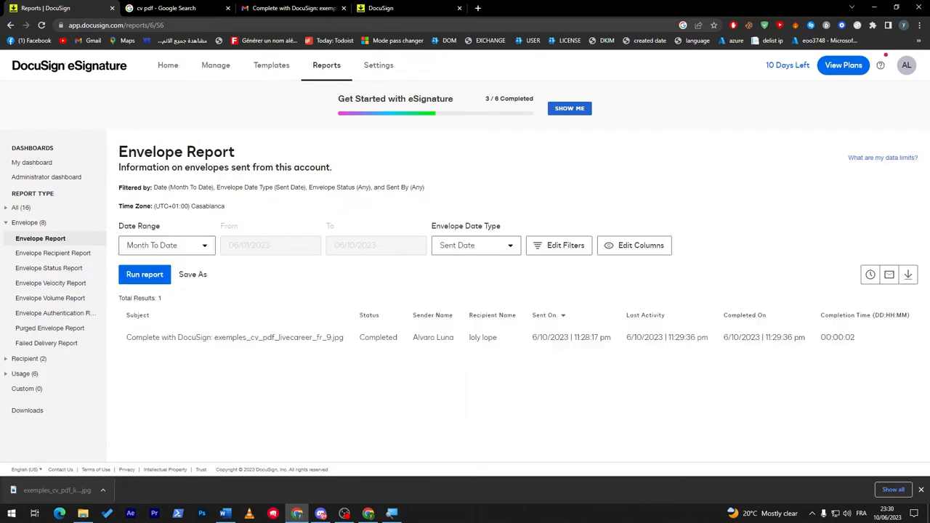
double_click(489, 337)
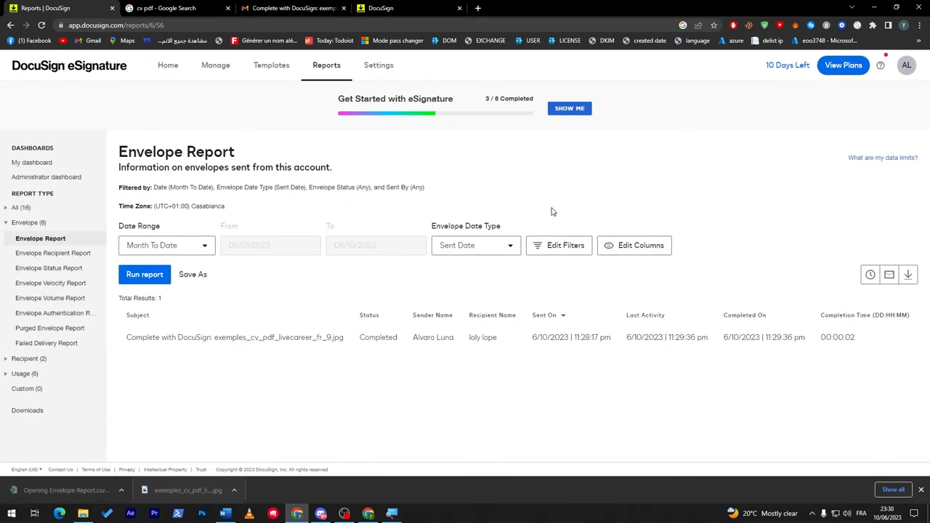
From Manage > Inbox, open the completed examples_cv_pdf envelope and download its documents archive.
left_click(215, 64)
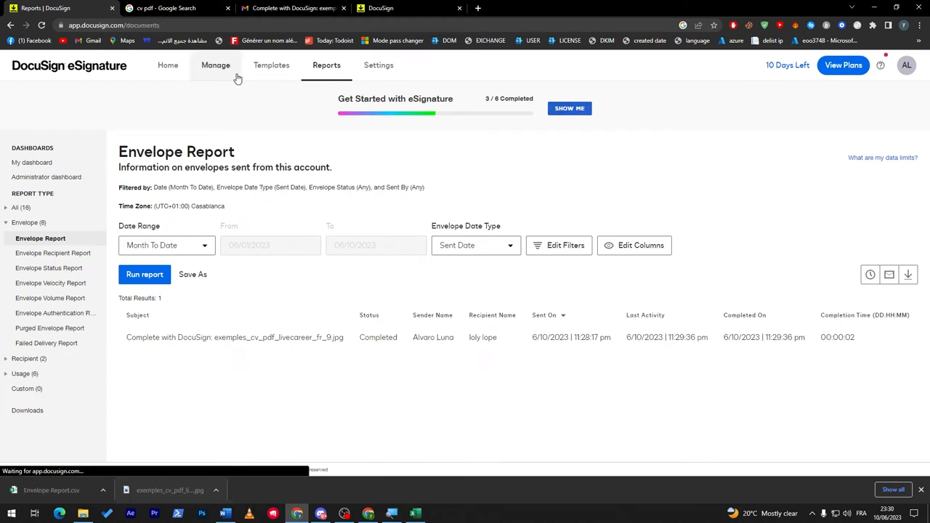
left_click(215, 64)
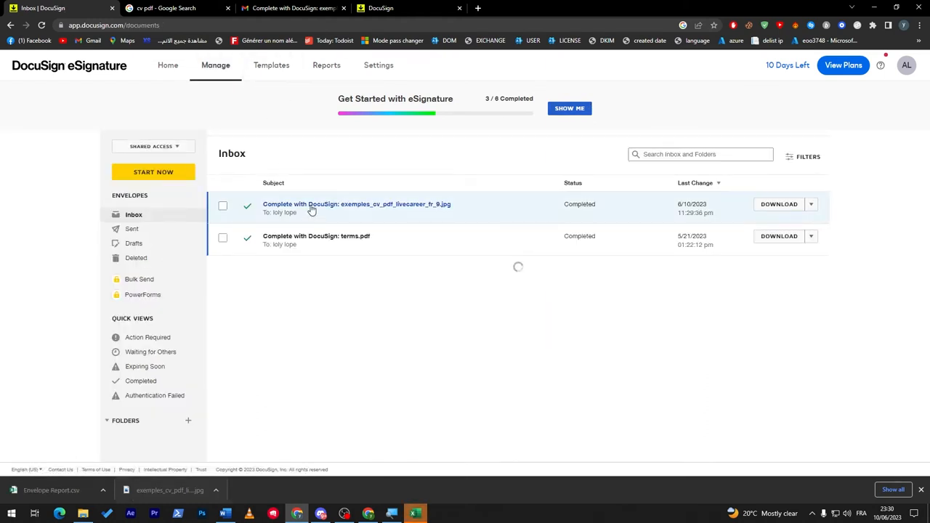
left_click(356, 204)
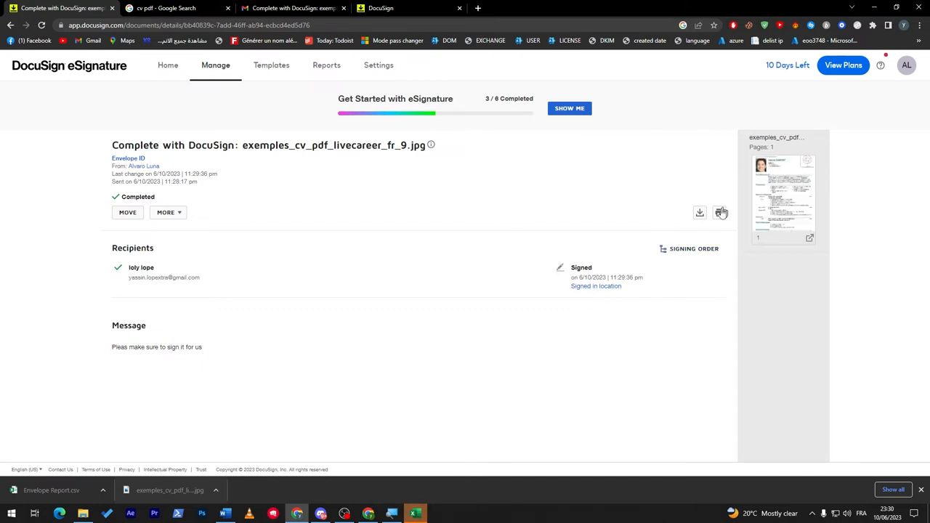
left_click(699, 212)
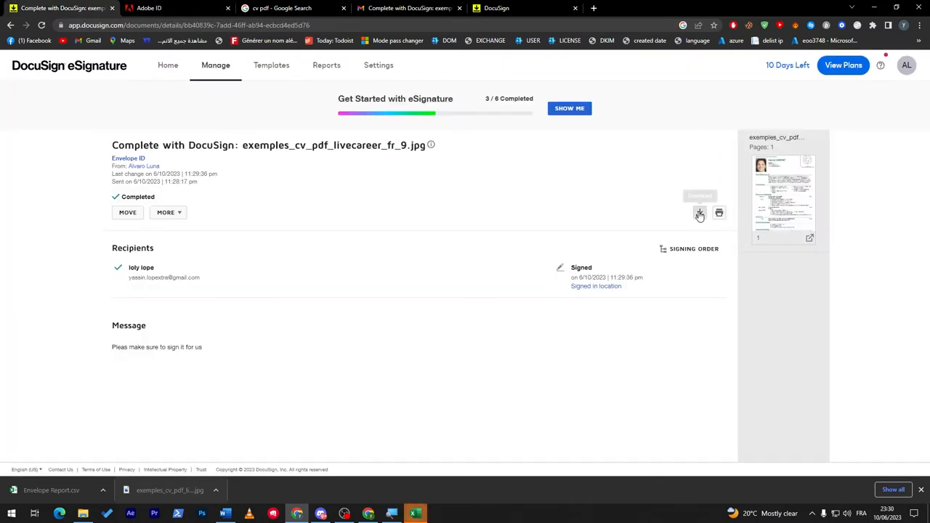
left_click(698, 213)
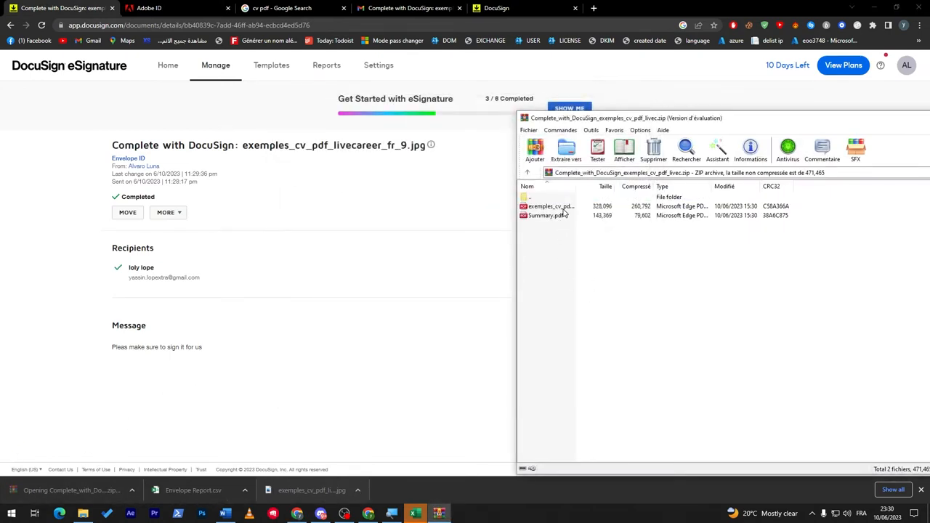
Open Summary.pdf from the downloaded envelope archive in WinRAR.
left_click(545, 215)
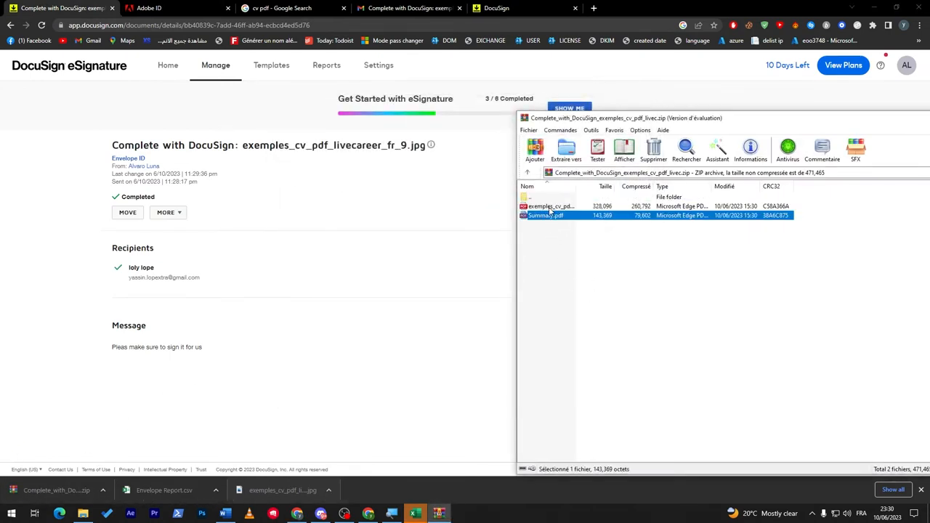
double_click(546, 215)
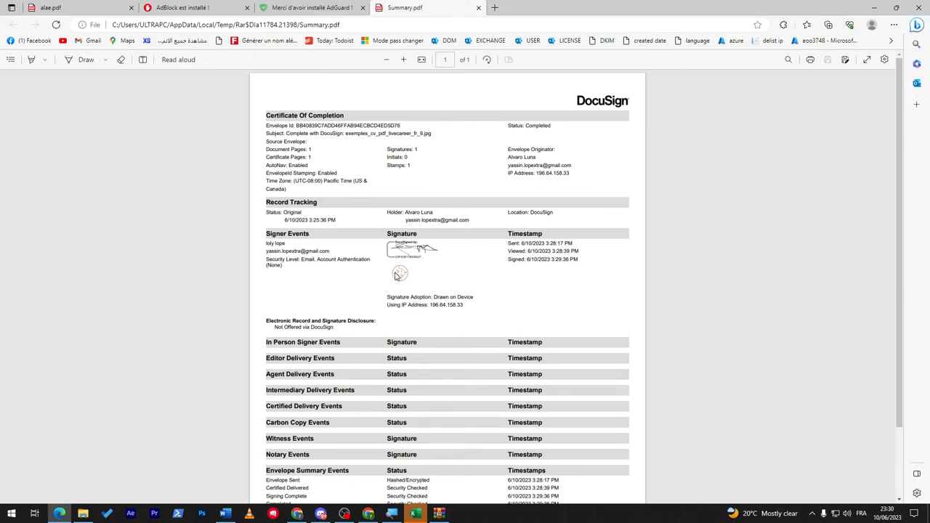
mouse_move(677, 314)
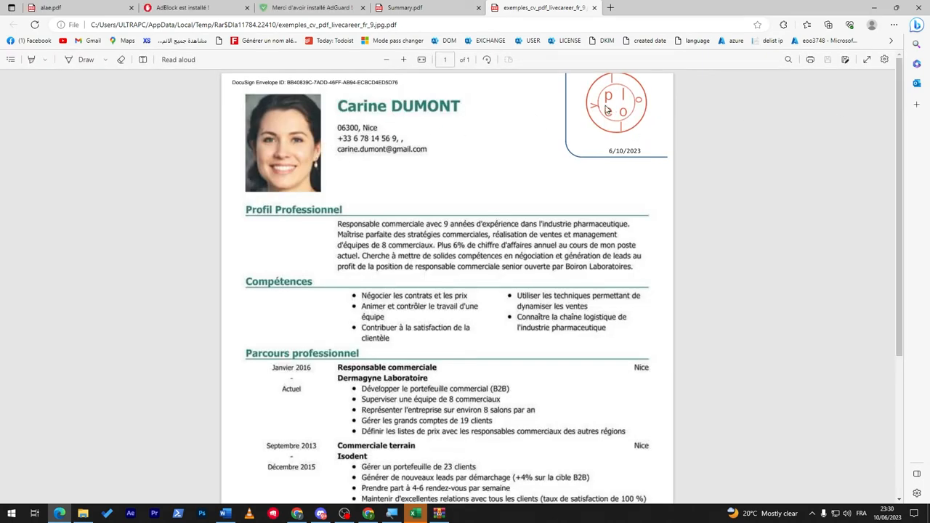
mouse_move(807, 188)
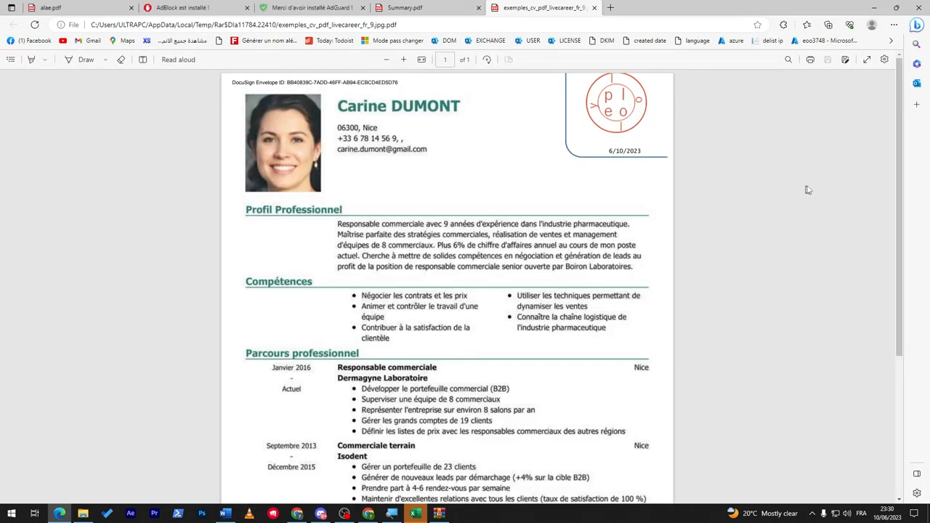
Scroll the signed CV PDF down to the stamp, date, signature and drawing.
scroll("down", 3)
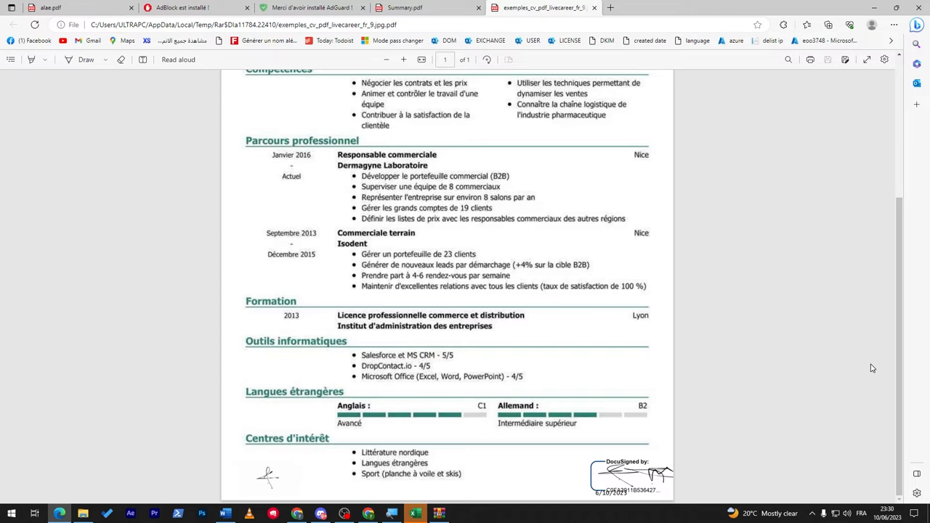
mouse_move(803, 134)
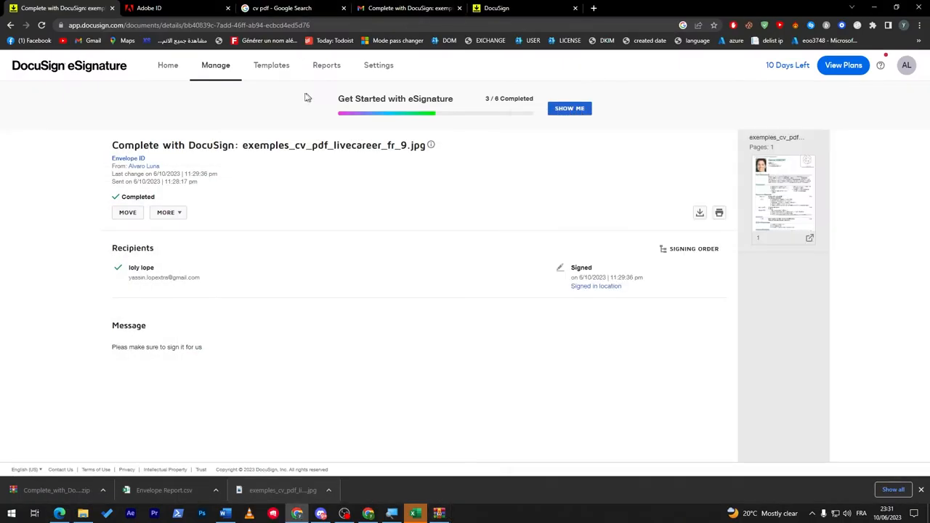
left_click(283, 9)
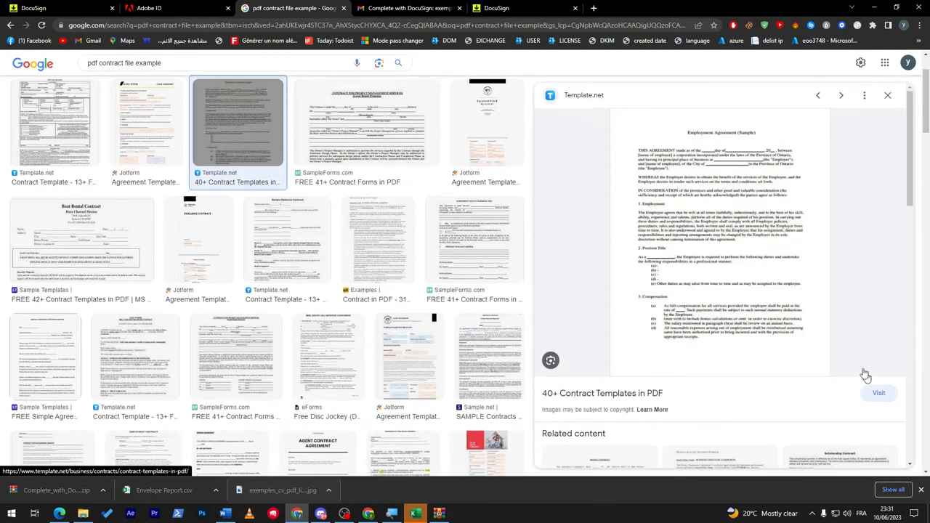
On Template.net scroll to the Student Behaviour contract, download it, and return to DocuSign.
left_click(878, 392)
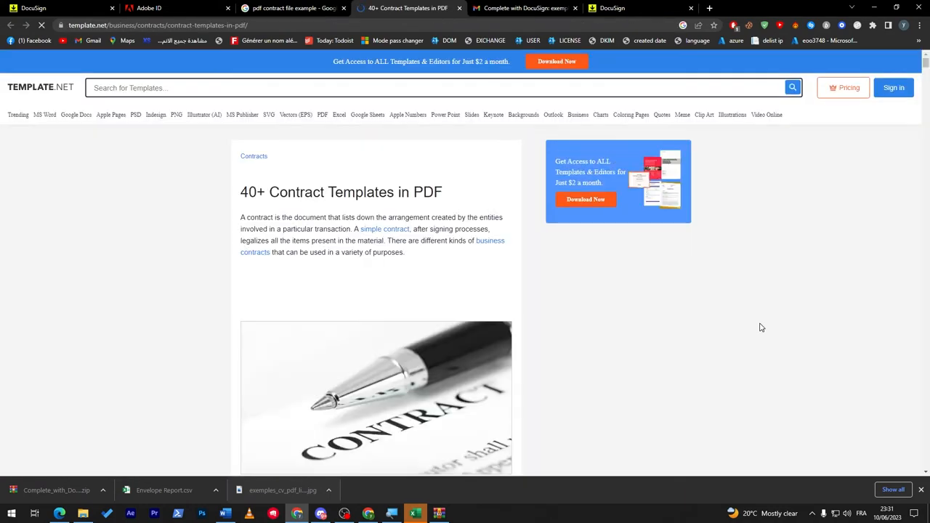
scroll("down", 3)
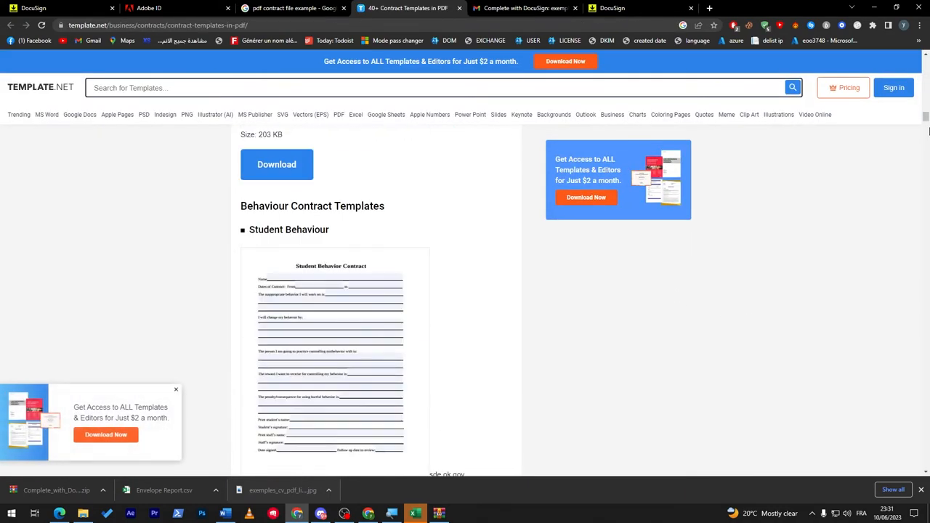
scroll("down", 3)
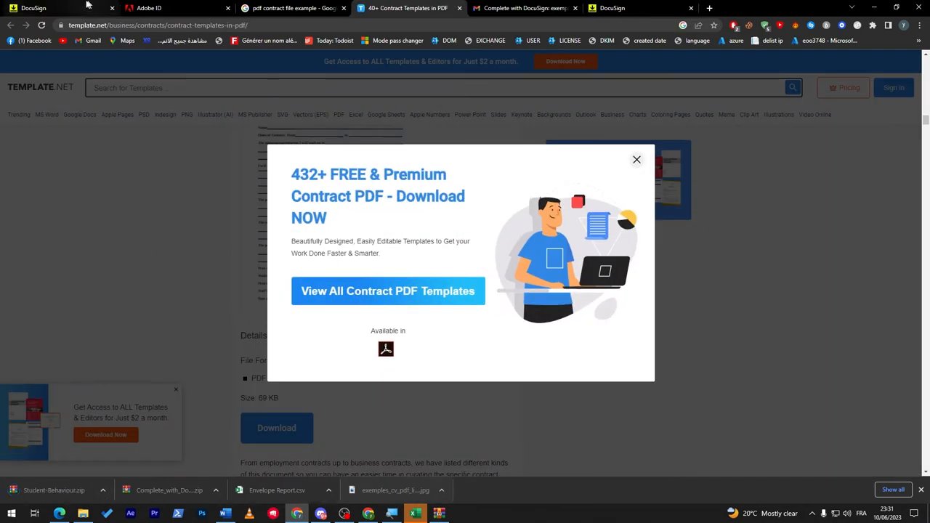
left_click(632, 9)
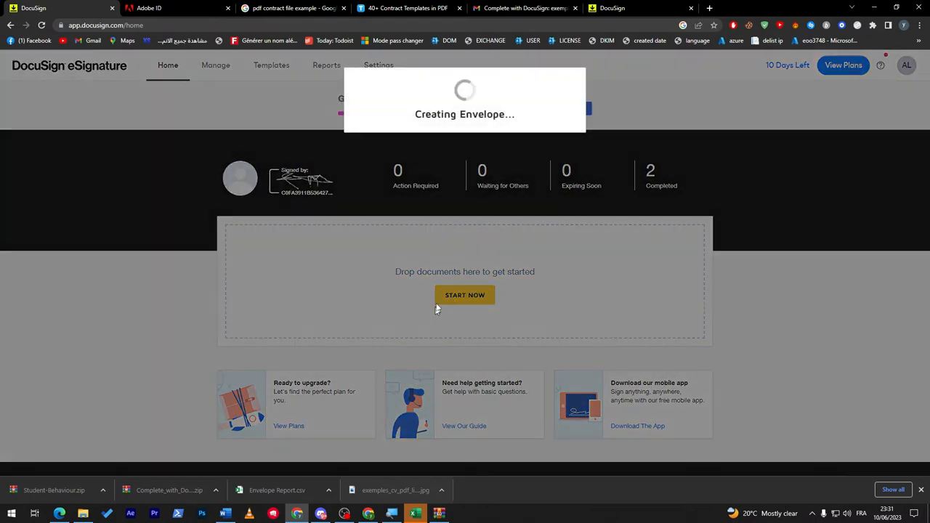
Start a new envelope with START NOW, where uploading Student Behaviour.pdf fails with a read error.
left_click(465, 295)
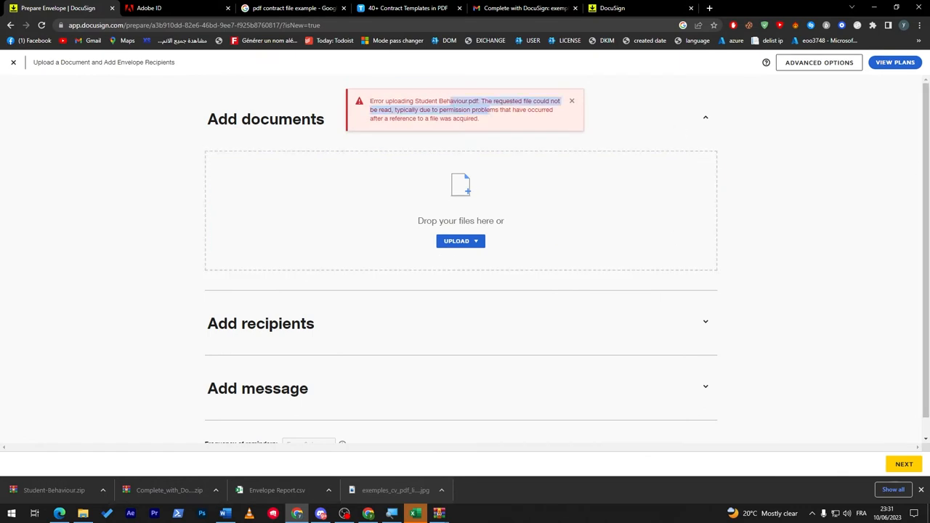
mouse_move(540, 118)
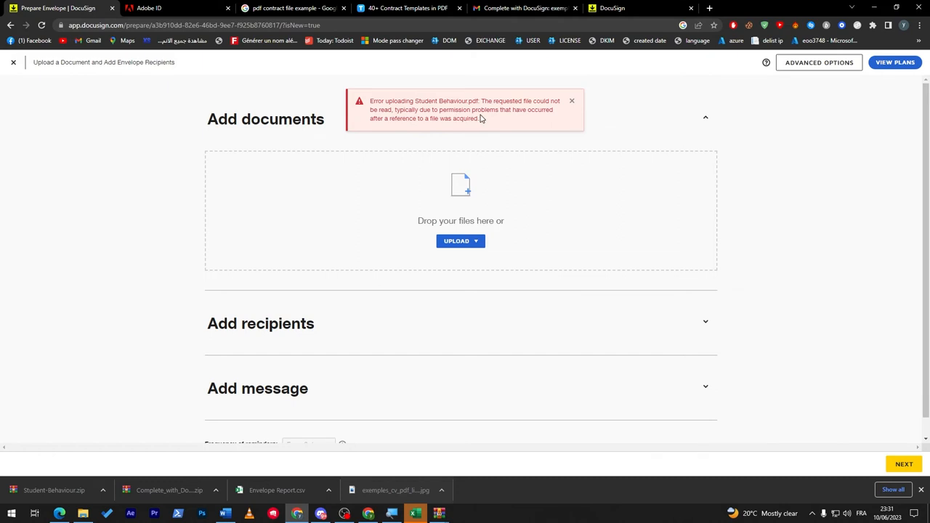
mouse_move(505, 131)
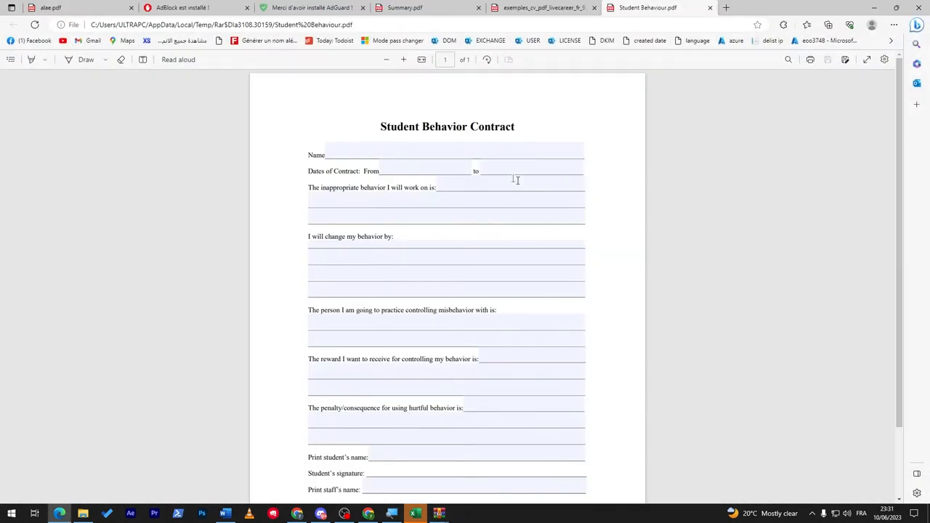
Try typing 'z' into a blank fillable line of the Student Behavior Contract in Edge.
left_click(446, 273)
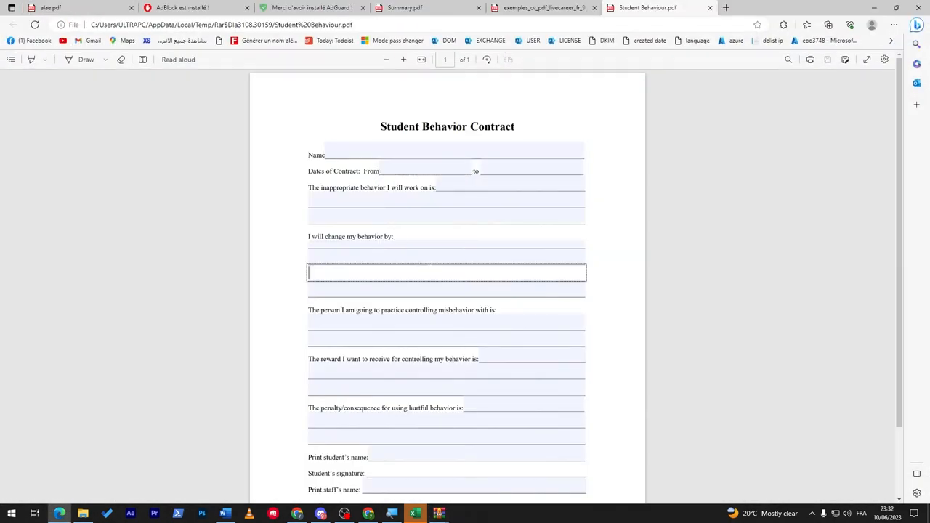
type("z")
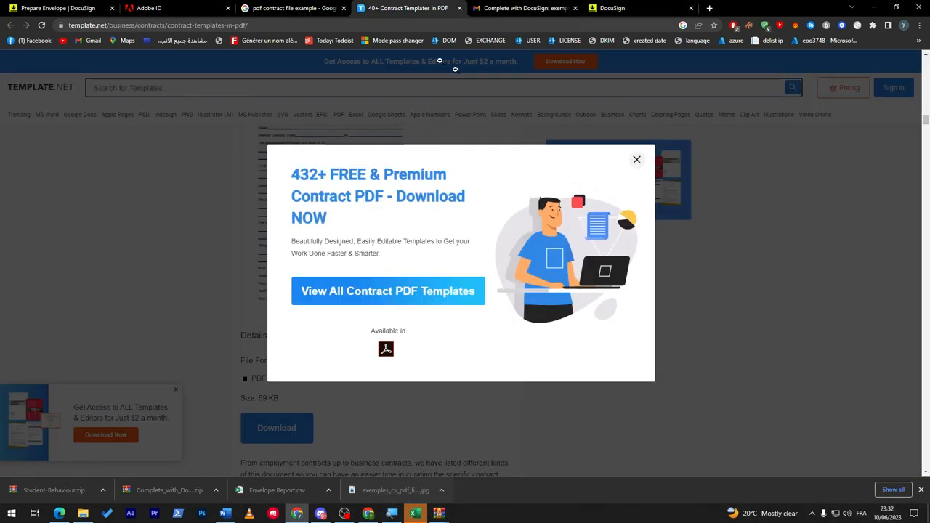
Return to the Google Images contract results and open another contract example to download.
left_click(636, 158)
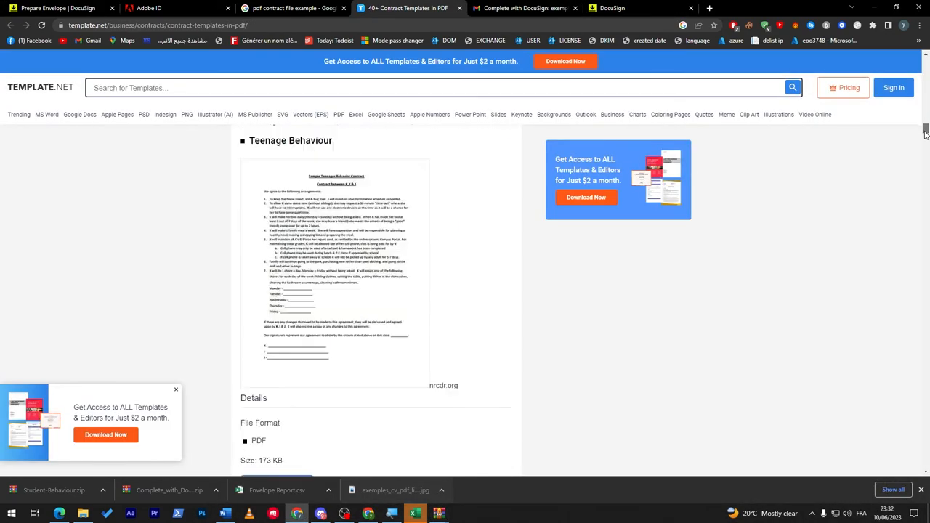
scroll("down", 3)
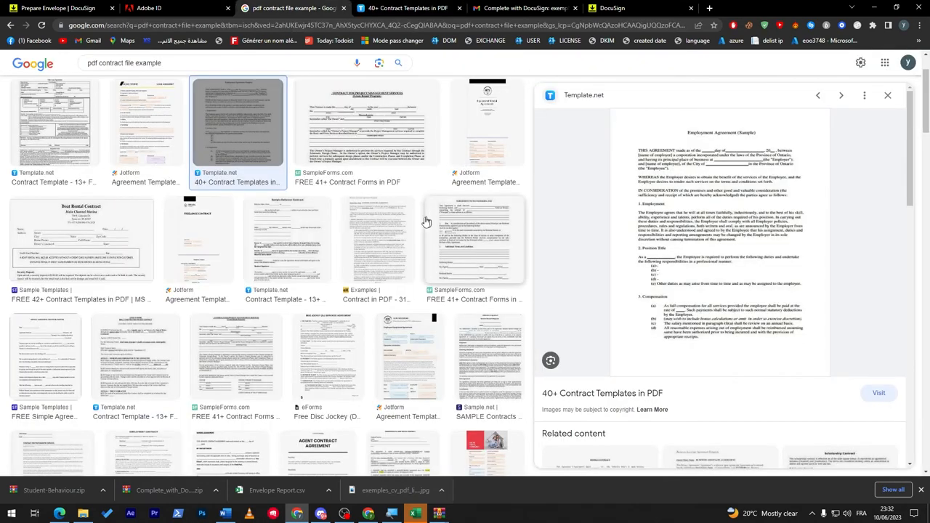
left_click(376, 239)
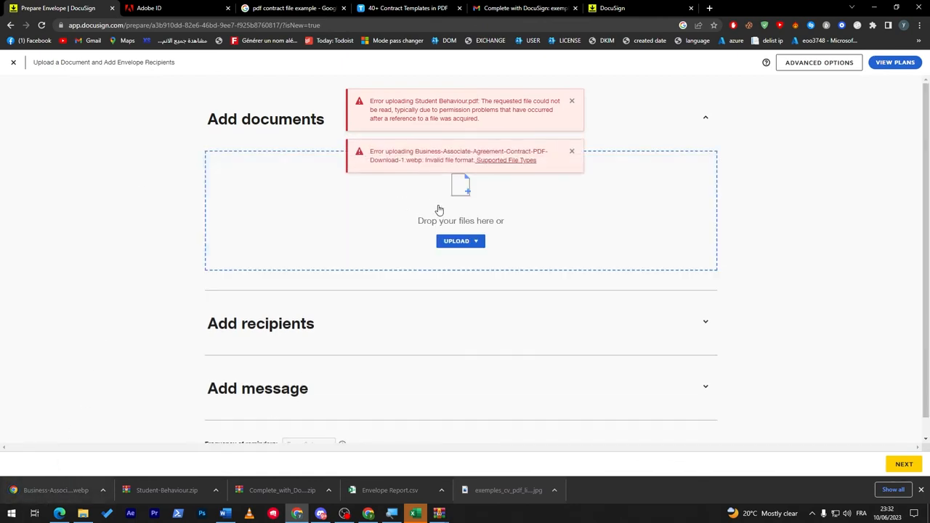
Leave the failed envelope for the DocuSign home and return to the contract image search.
left_click(456, 241)
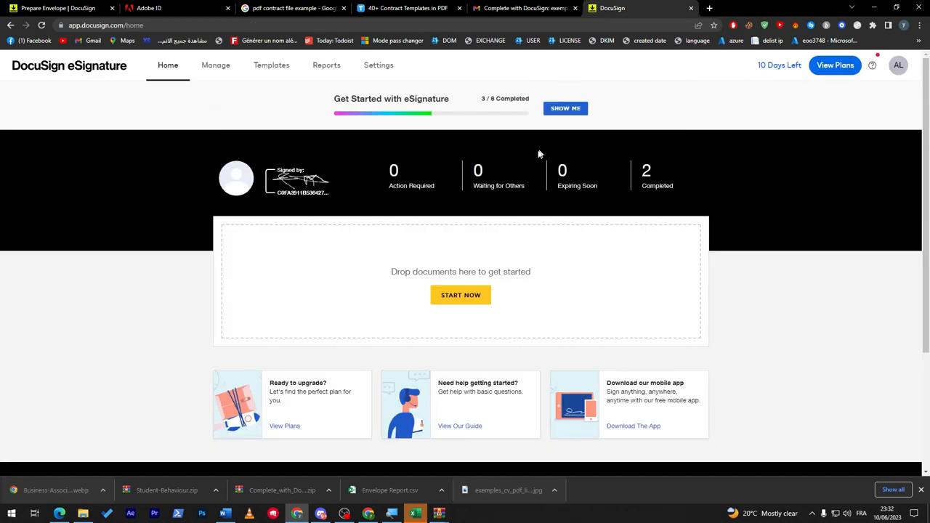
left_click(291, 8)
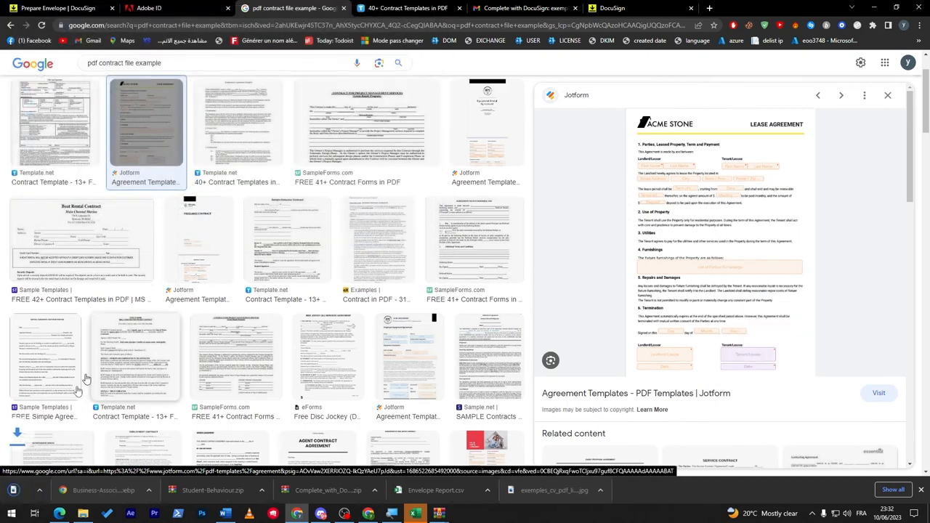
Download the Acme Stone lease agreement image and bring it toward the Add documents area.
left_click(58, 8)
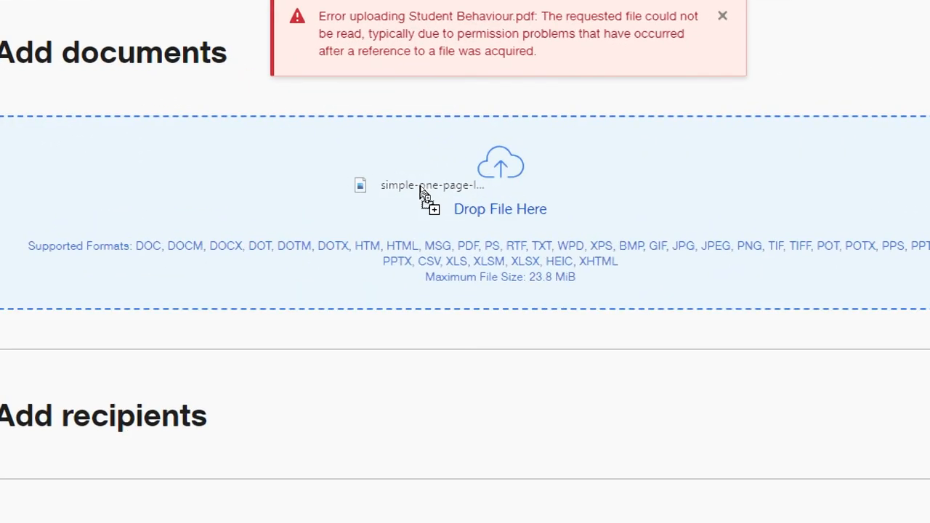
Drop the lease agreement image into the envelope's Add documents zone.
left_click_drag(424, 196, 724, 218)
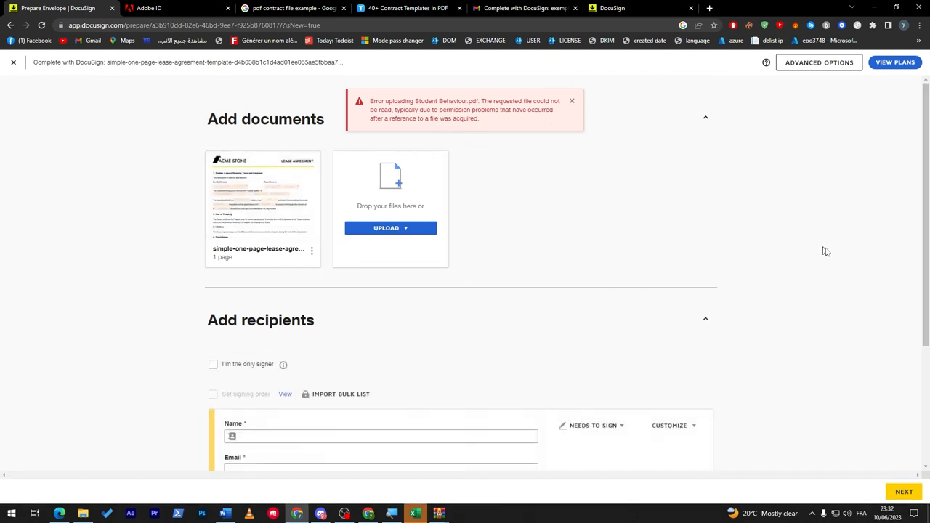
left_click(381, 427)
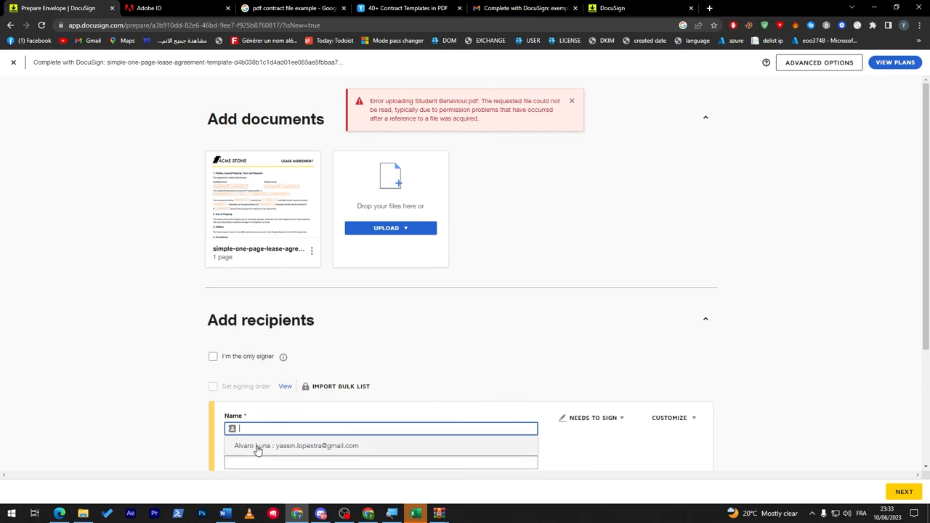
left_click(296, 445)
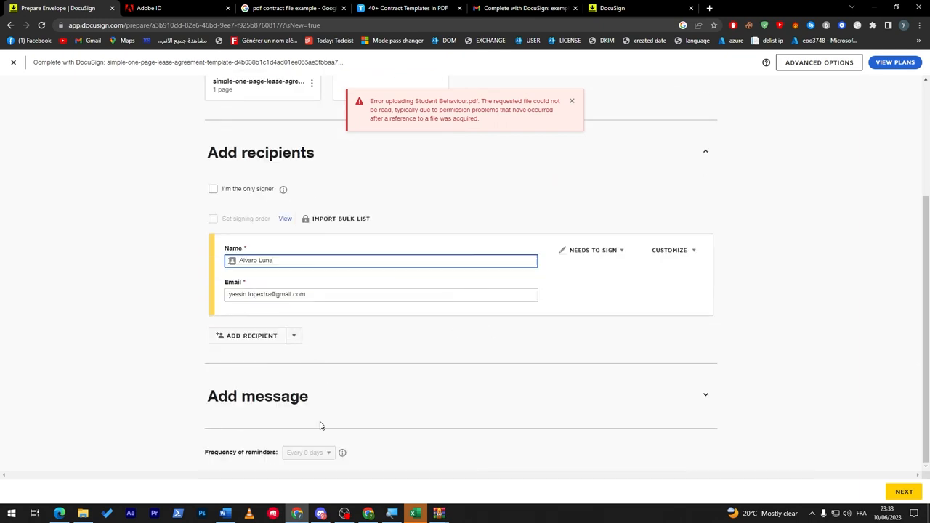
left_click(668, 250)
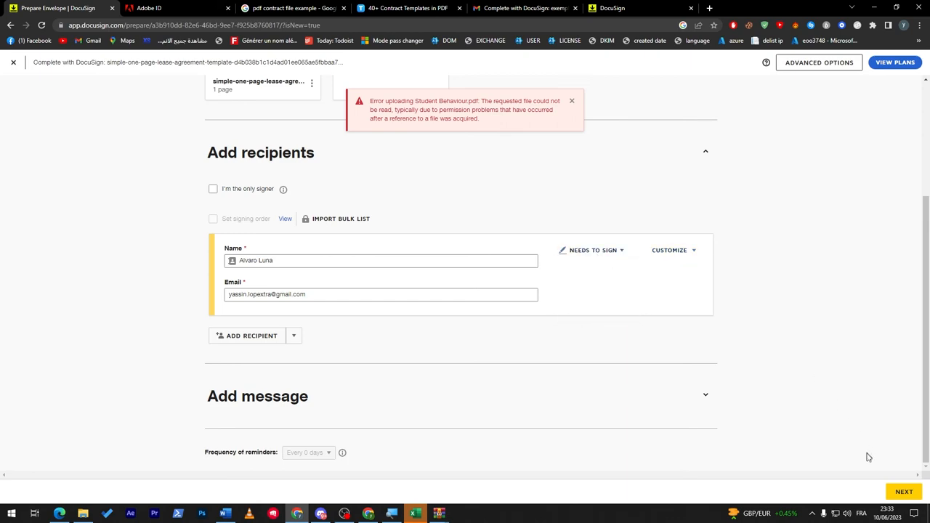
left_click(903, 491)
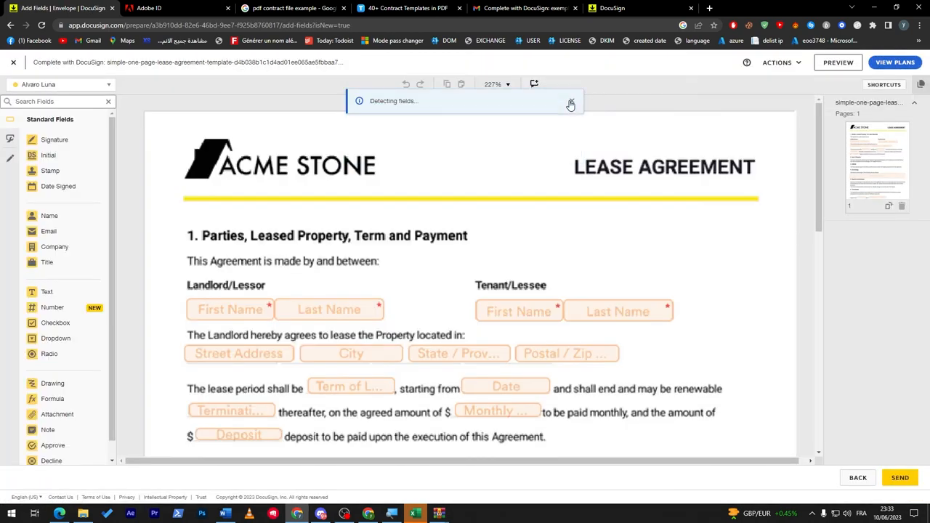
Place signature fields in the landlord and tenant boxes, a signed-date field and a stamp near the heading.
scroll("down", 3)
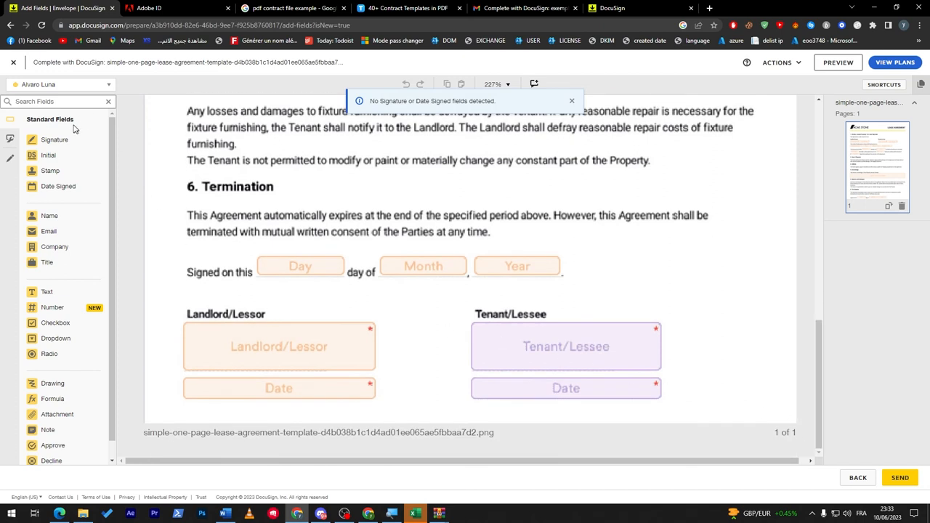
mouse_move(274, 346)
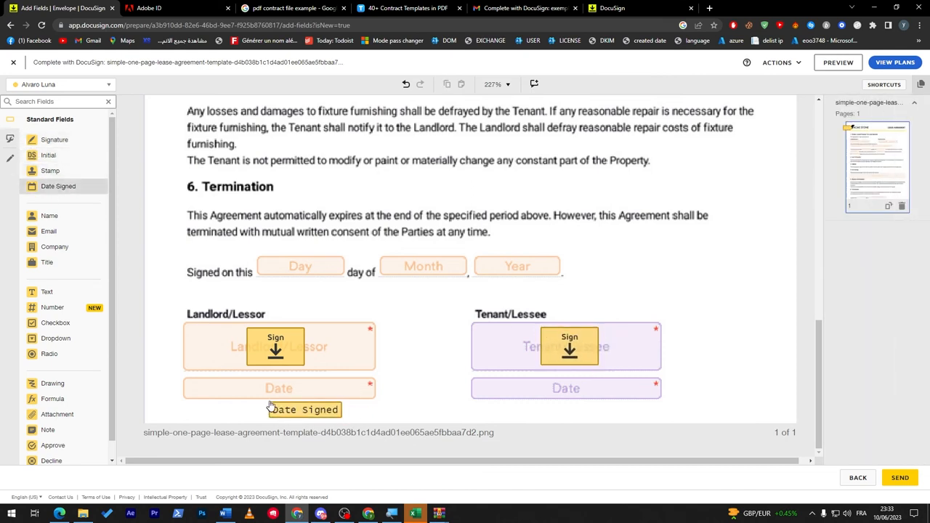
left_click(279, 388)
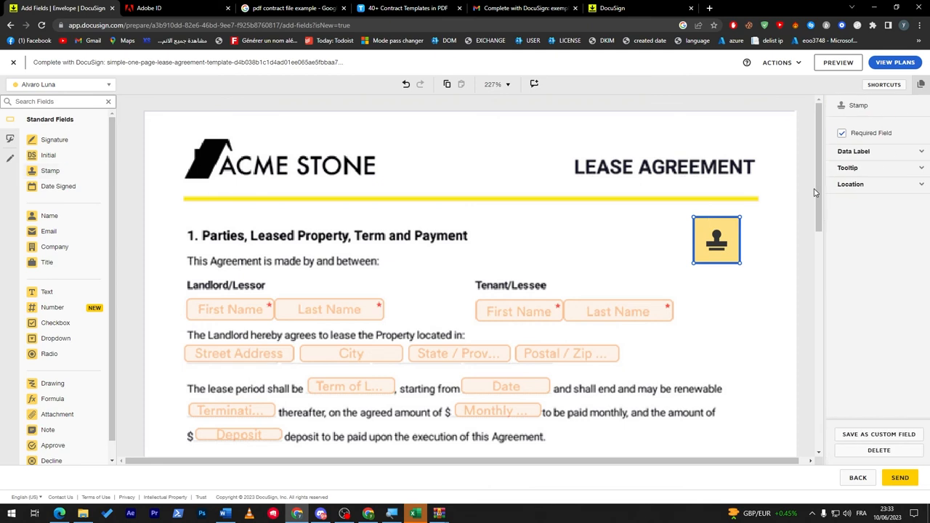
Add text fields over the landlord and tenant name, street address and city blanks.
scroll("down", 3)
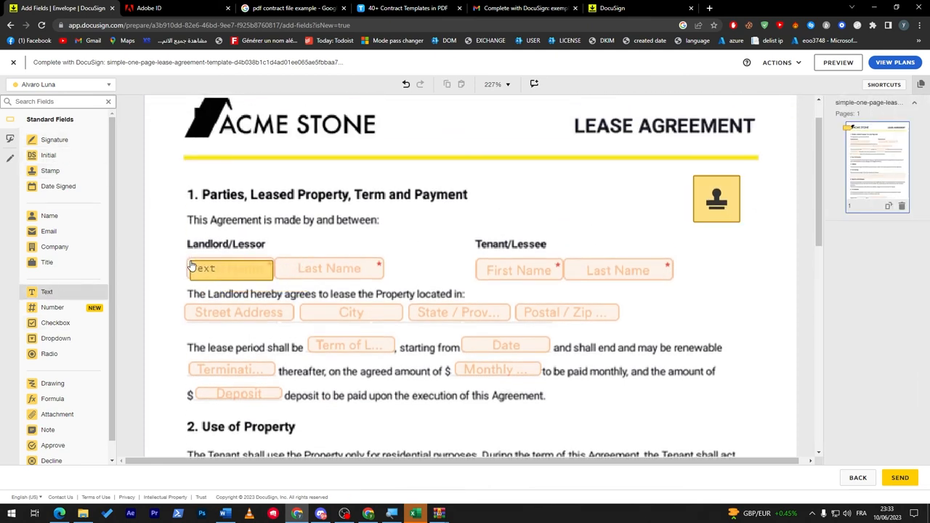
left_click(329, 267)
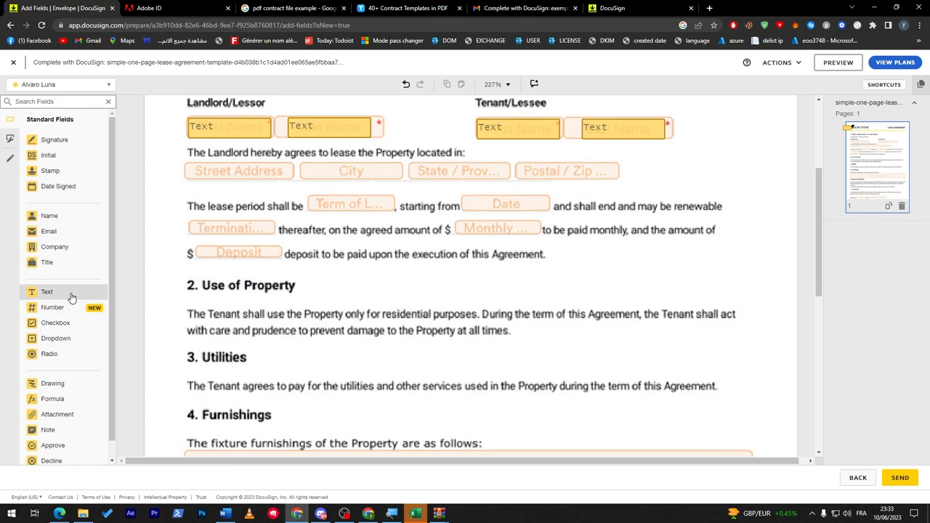
left_click(238, 170)
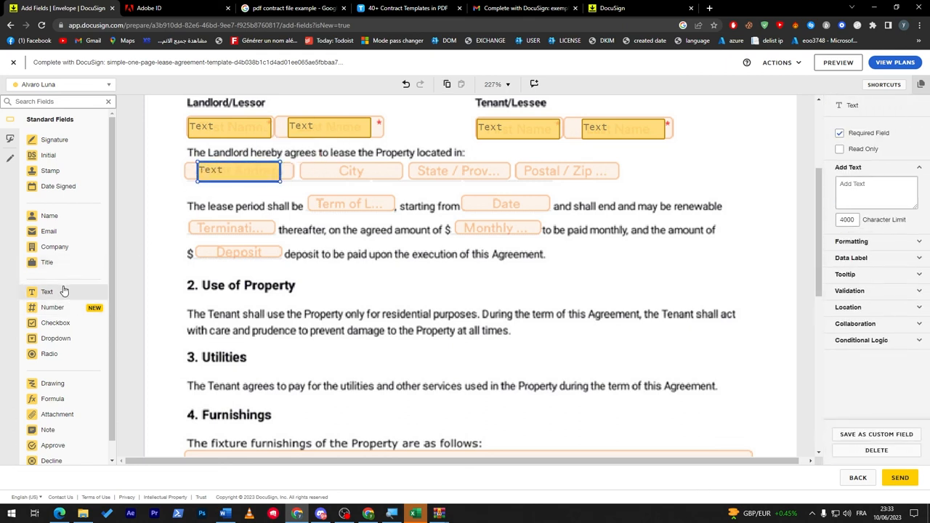
left_click(350, 170)
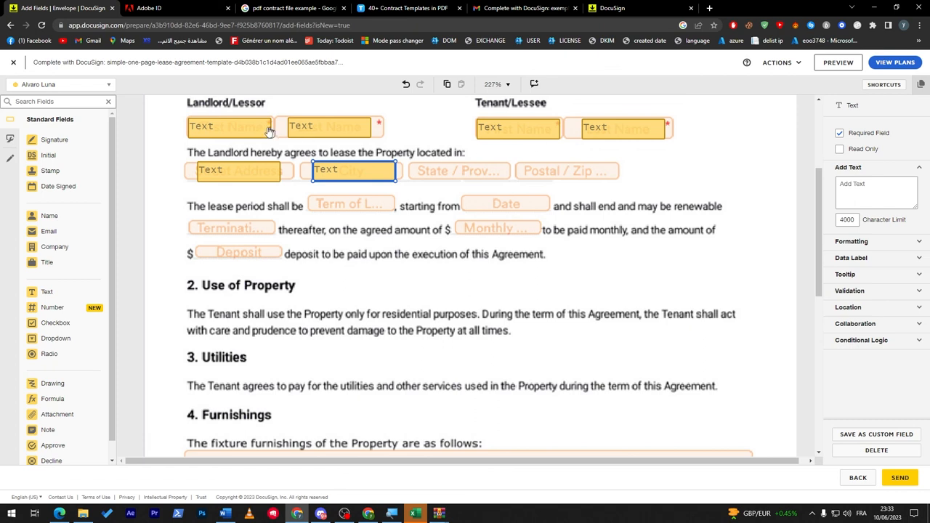
scroll("down", 3)
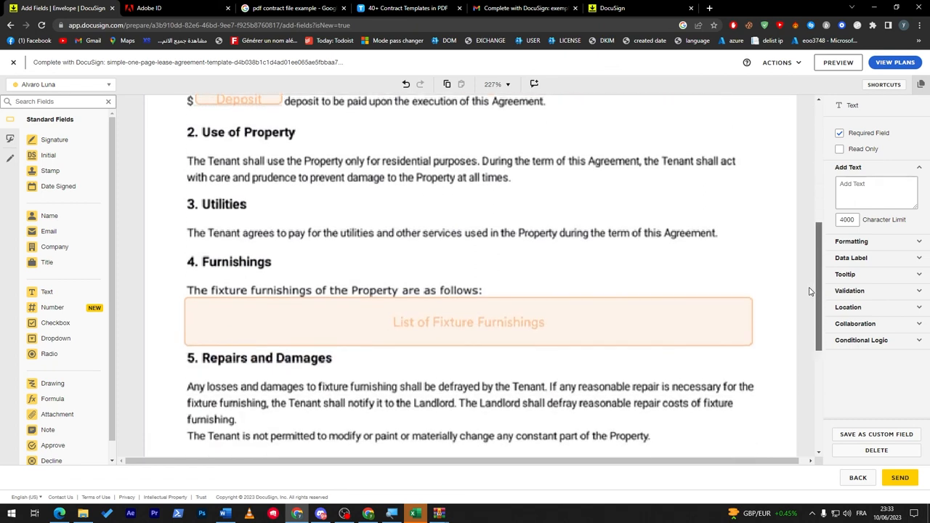
scroll("down", 3)
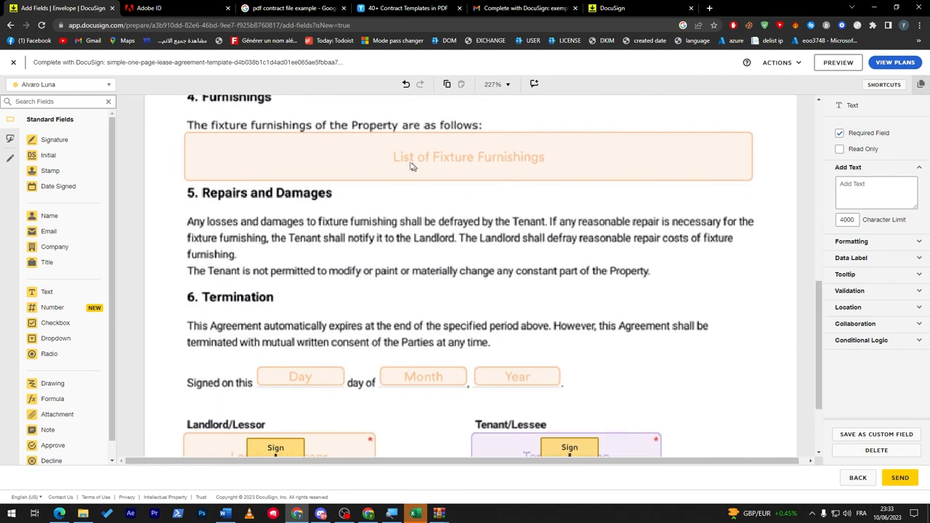
mouse_move(559, 386)
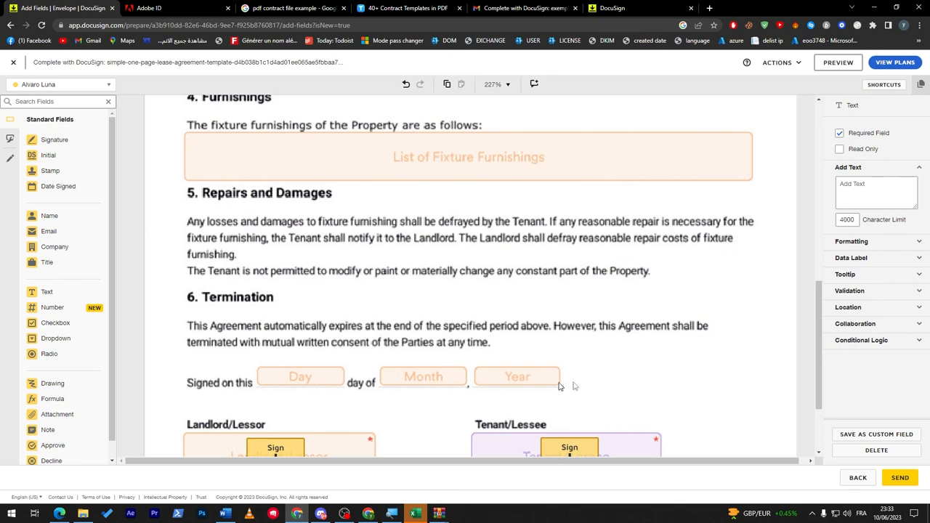
scroll("down", 3)
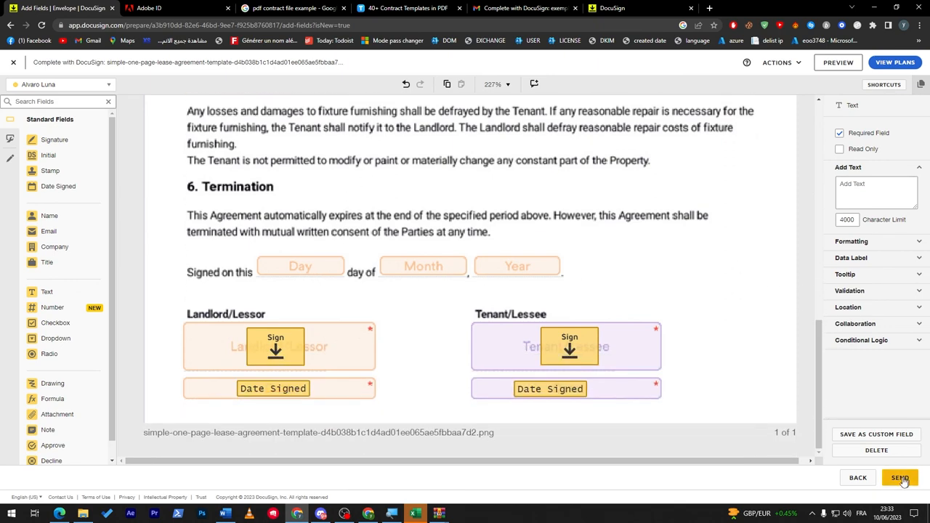
left_click(899, 477)
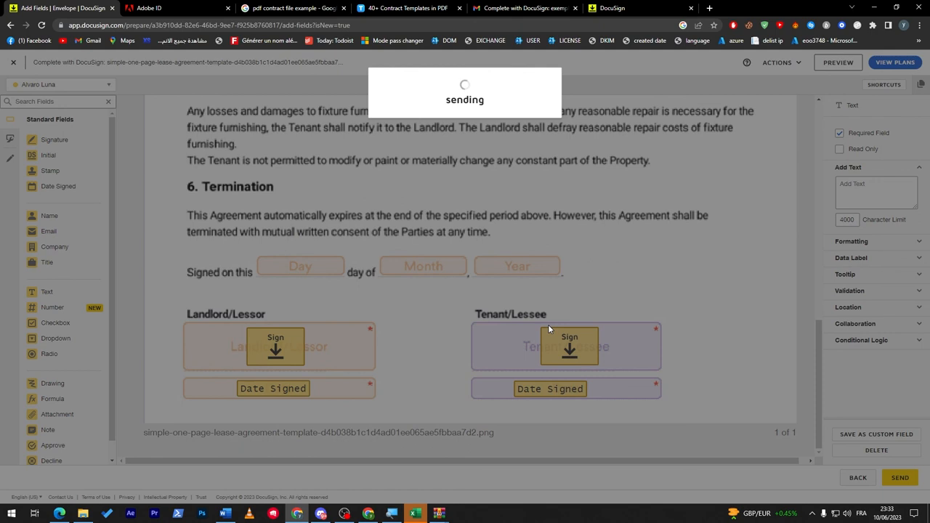
left_click(899, 476)
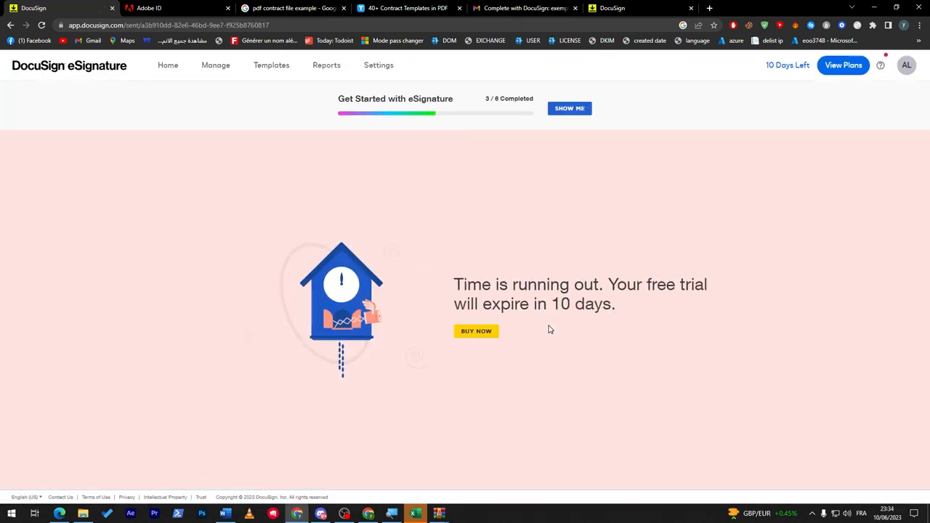
mouse_move(425, 429)
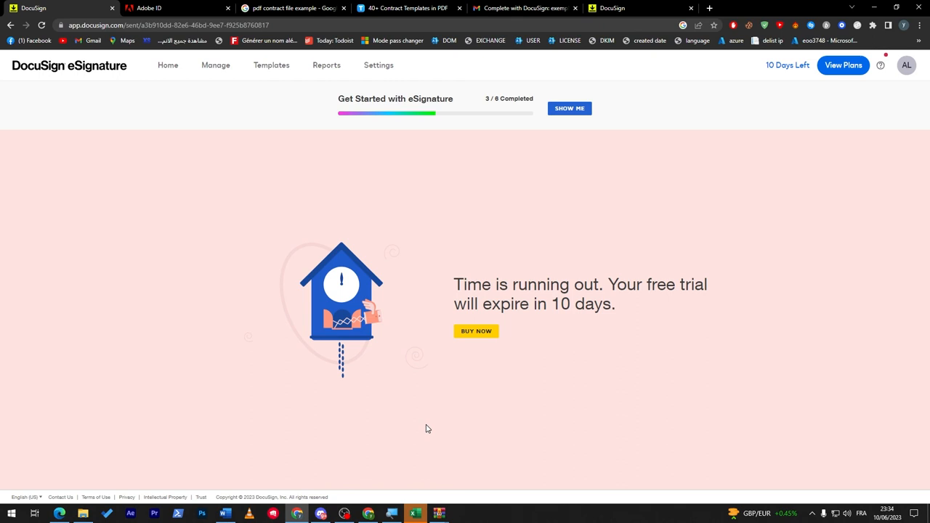